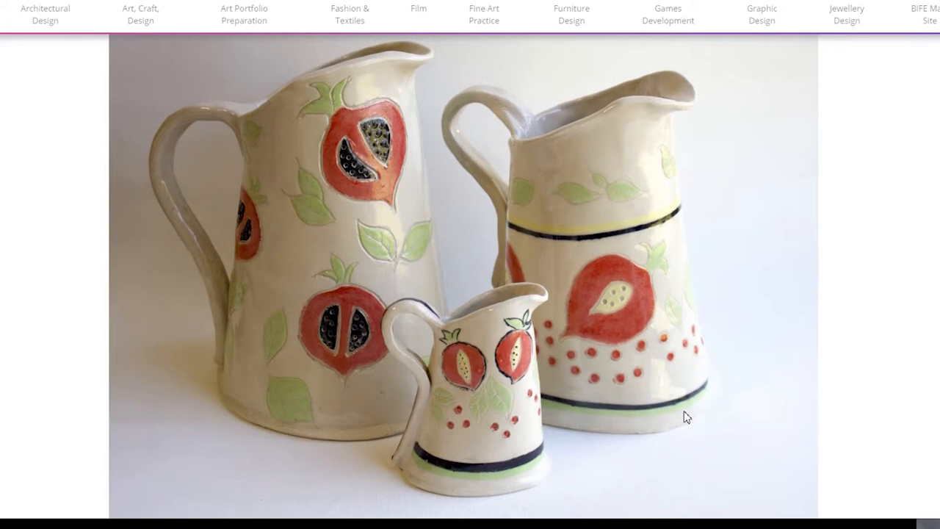
mouse_move(655, 329)
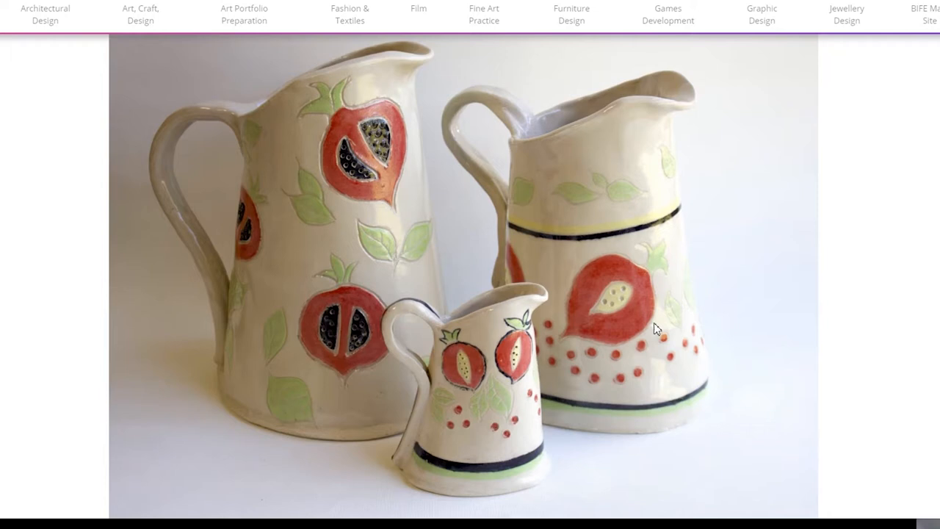
Go to the Art, Craft, Design course page listing its graduates.
left_click(141, 15)
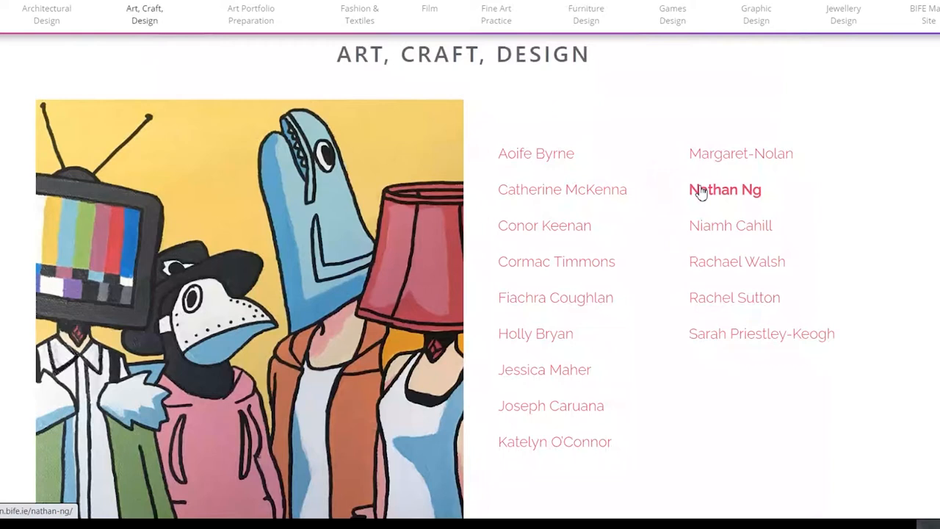
View a student's gallery of bold colourful paintings and a sculpture.
left_click(726, 189)
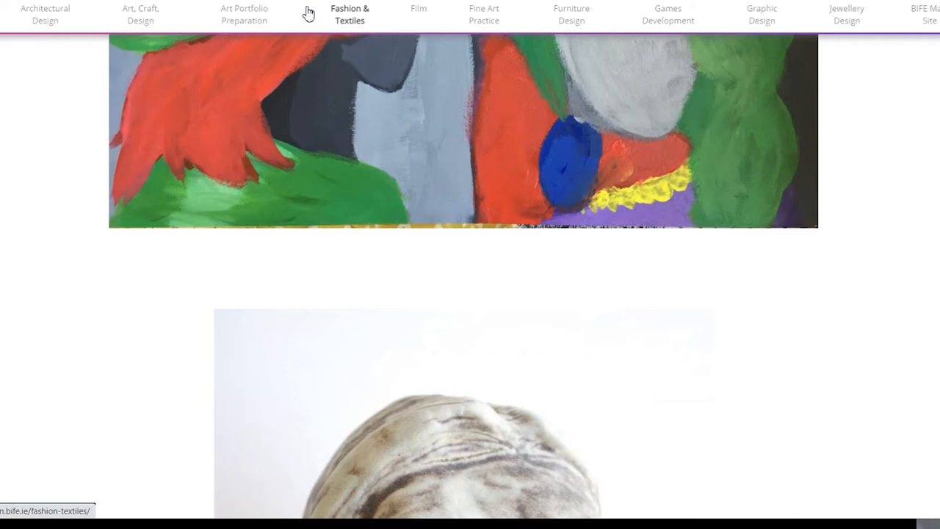
Browse the Fashion & Textiles gallery down through the seascape, clay tiles and porcelain bowls.
left_click(485, 15)
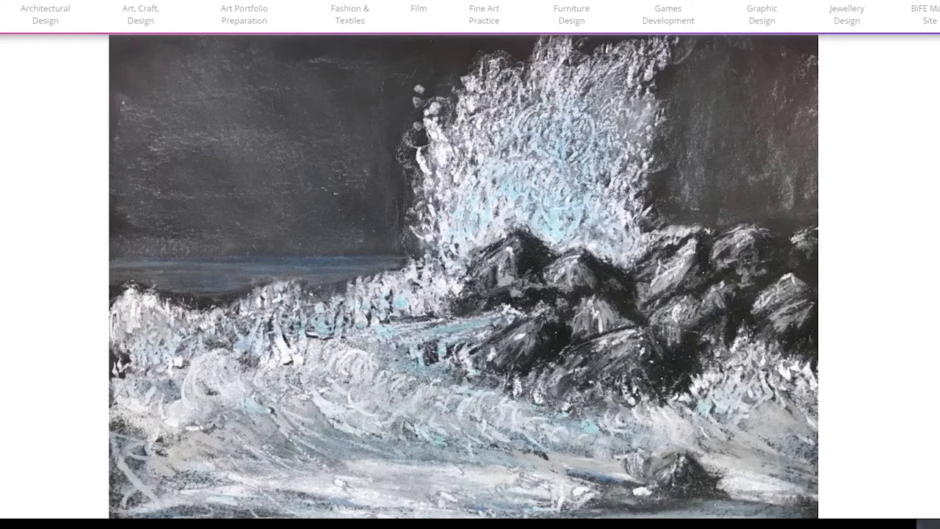
scroll("down", 3)
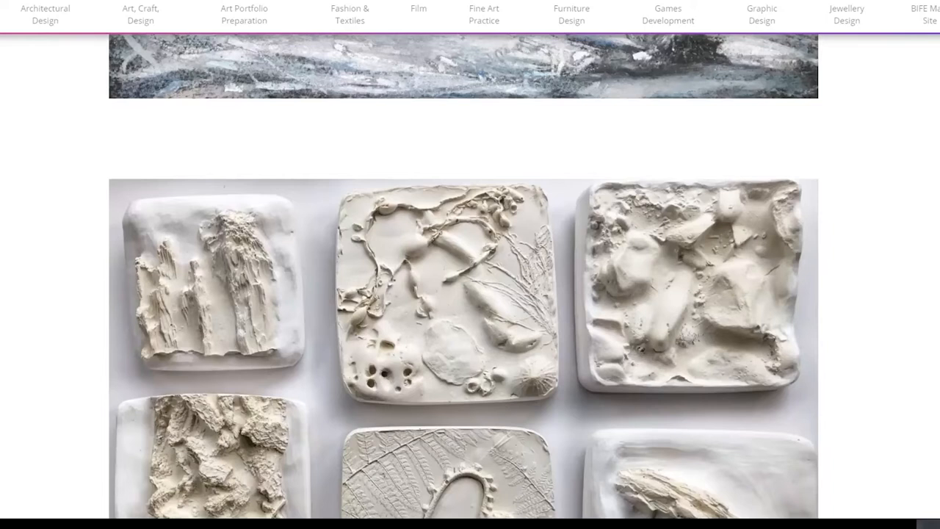
scroll("down", 3)
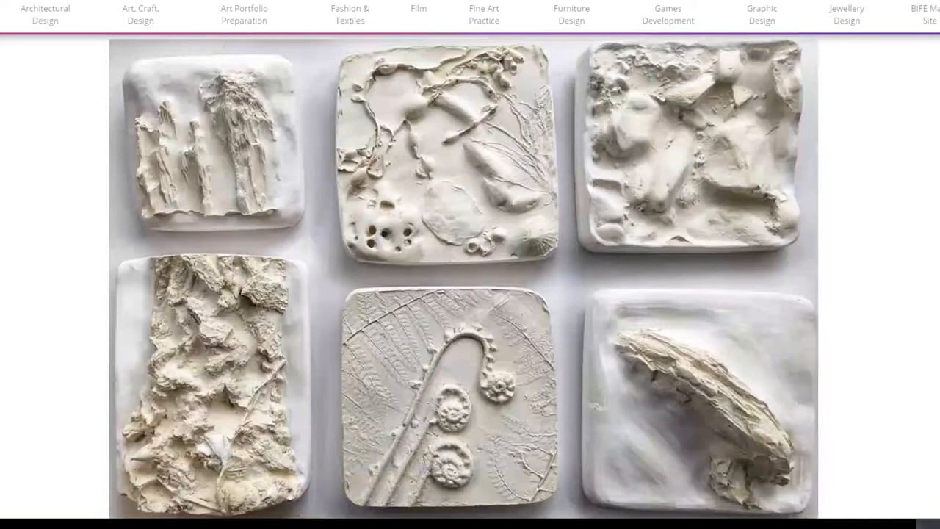
scroll("down", 3)
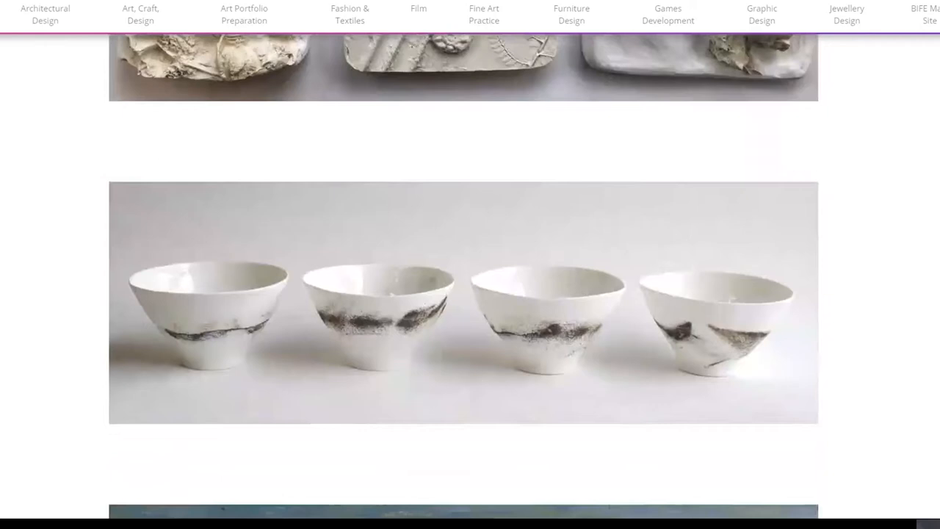
scroll("down", 3)
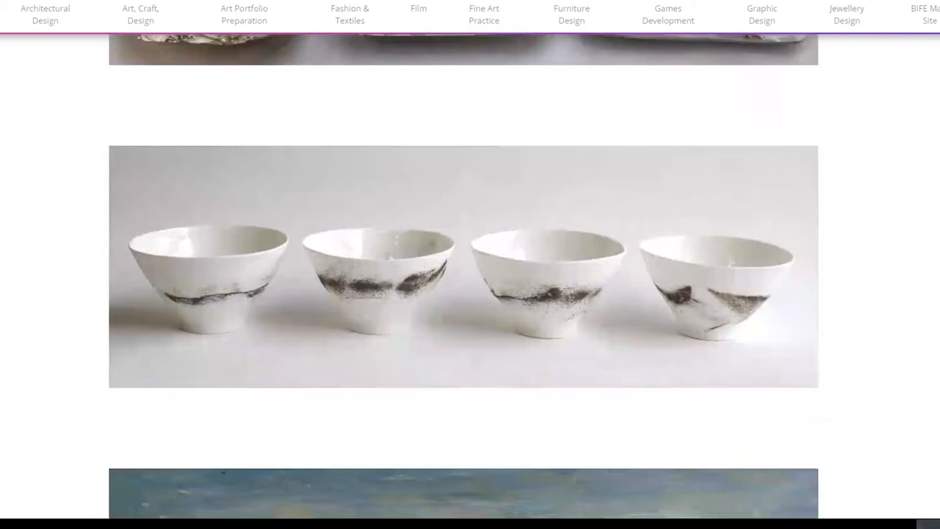
scroll("down", 3)
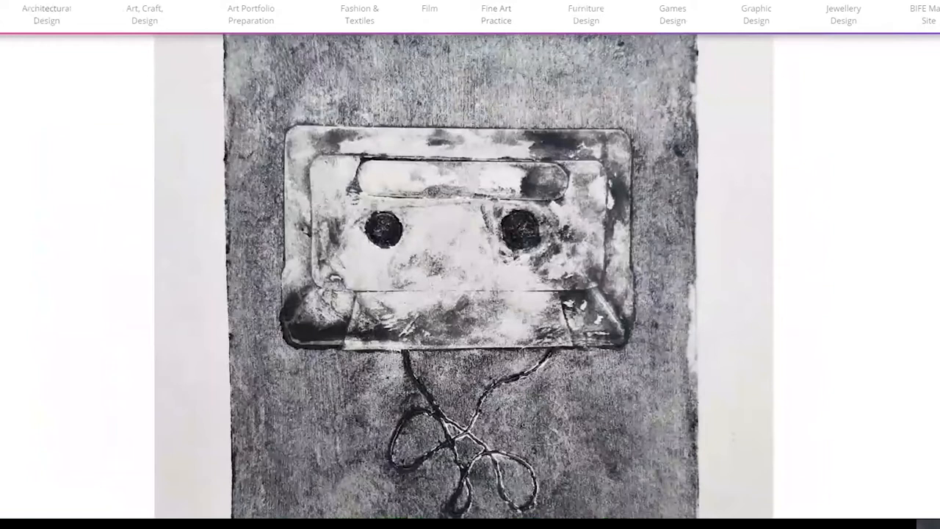
Scroll past the cassette print and play the spinning cardboard sculpture video.
scroll("down", 3)
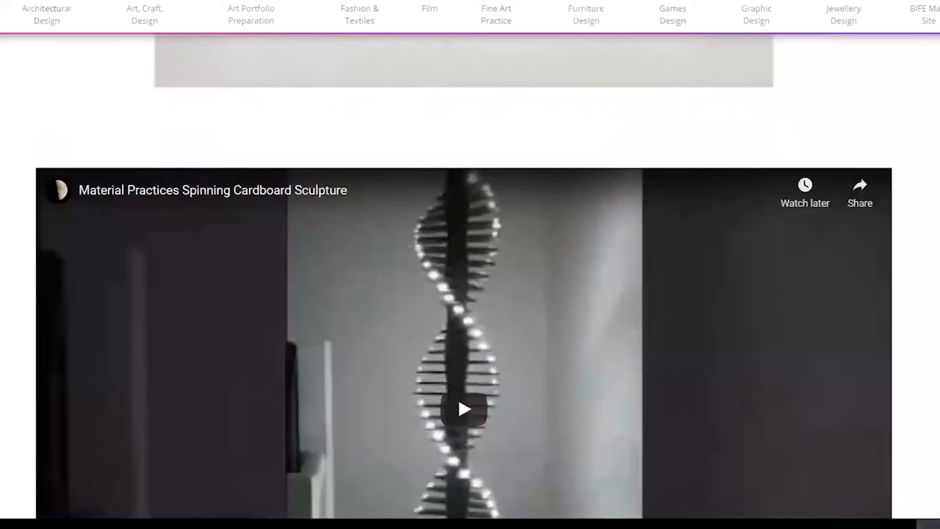
scroll("down", 3)
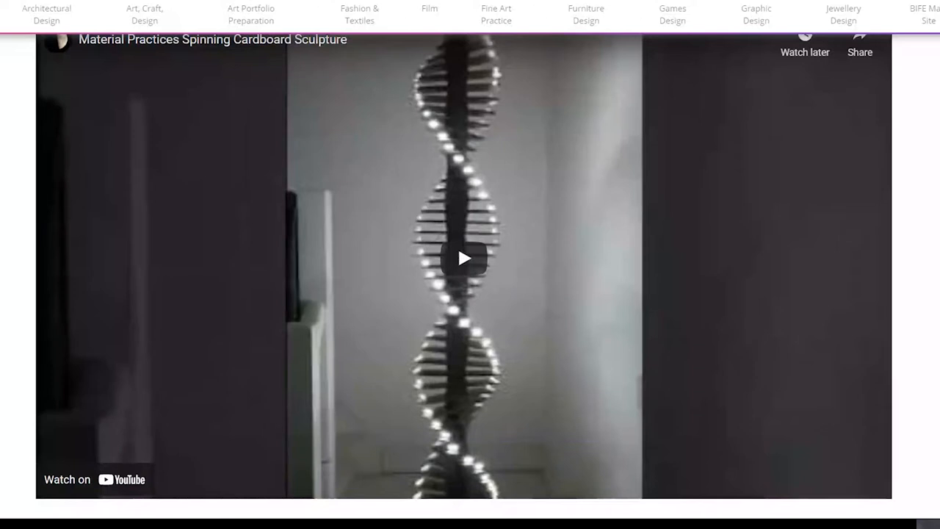
left_click(463, 258)
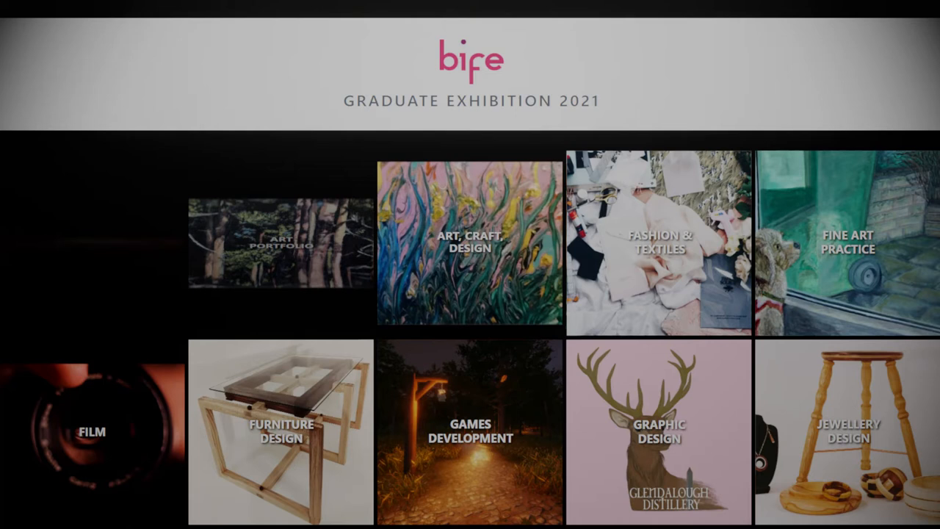
Browse the Art Portfolio Preparation gallery of forest and harbour paintings.
left_click(281, 242)
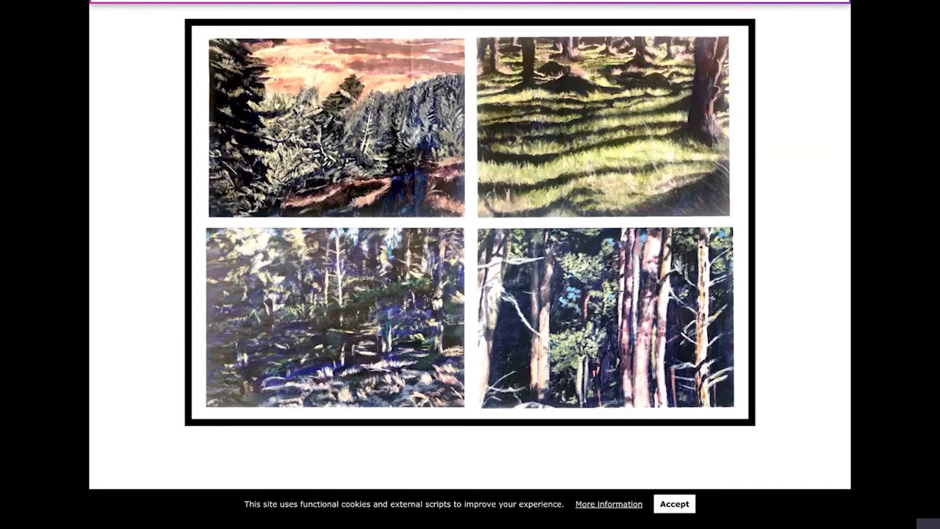
scroll("down", 3)
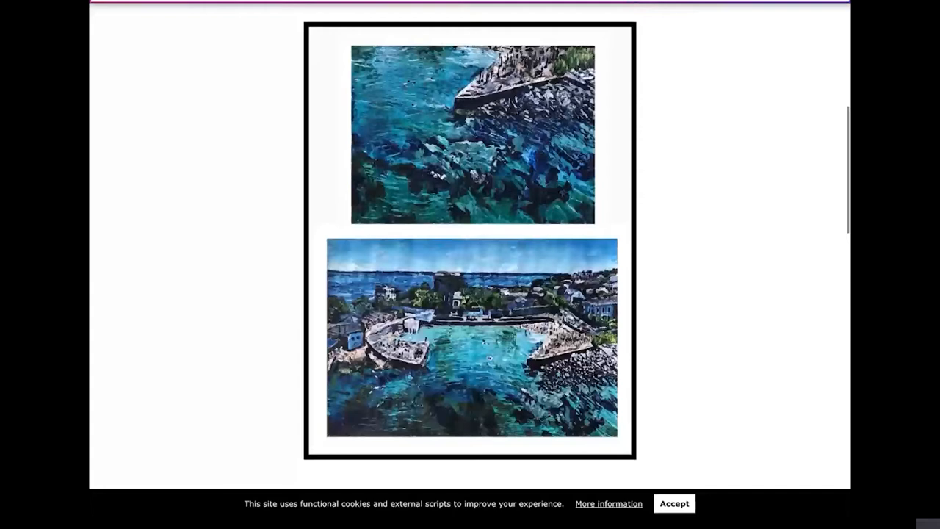
scroll("down", 3)
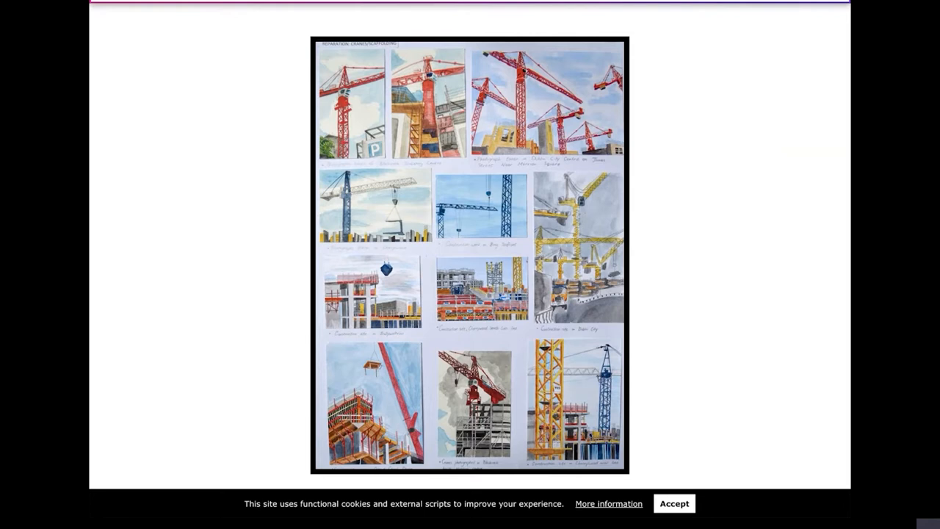
Scroll down to the crane watercolours and geometric structure sketches.
scroll("down", 3)
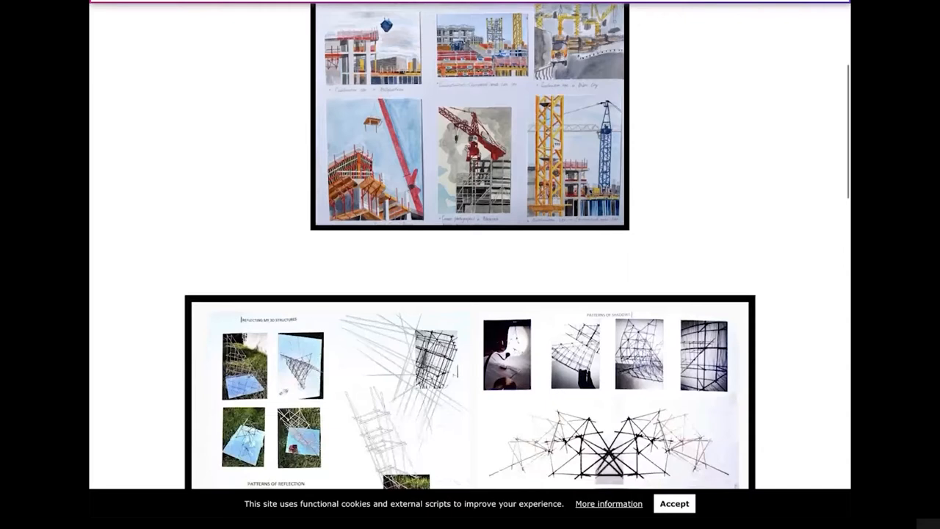
scroll("down", 3)
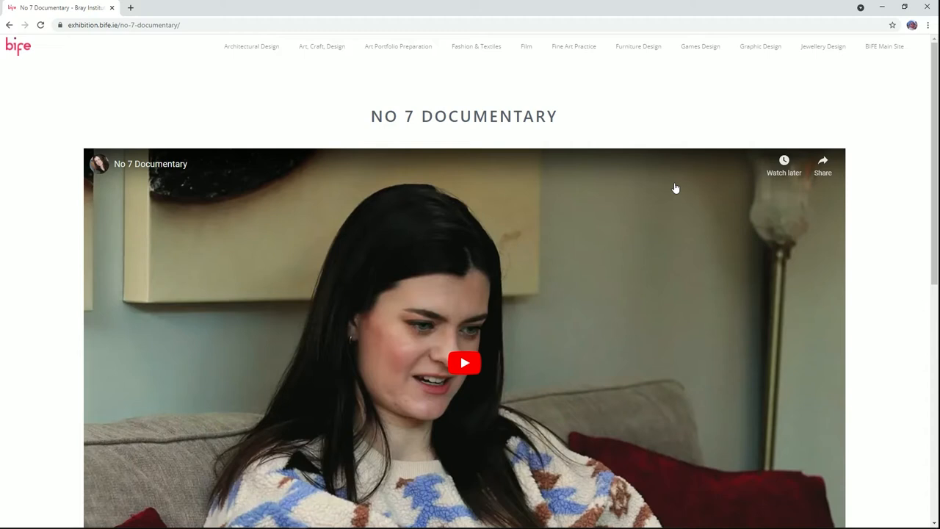
Scroll below the No 7 Documentary video to its tagline and crew credits.
scroll("down", 3)
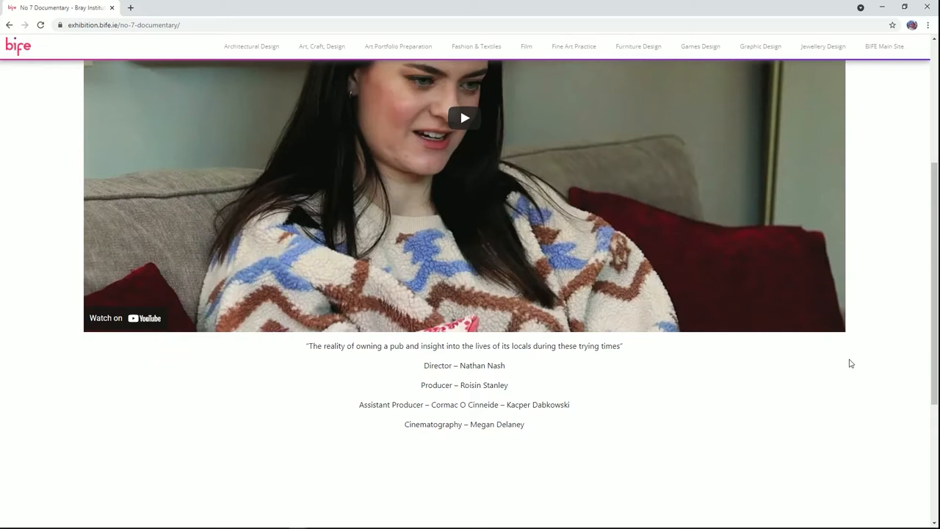
mouse_move(664, 411)
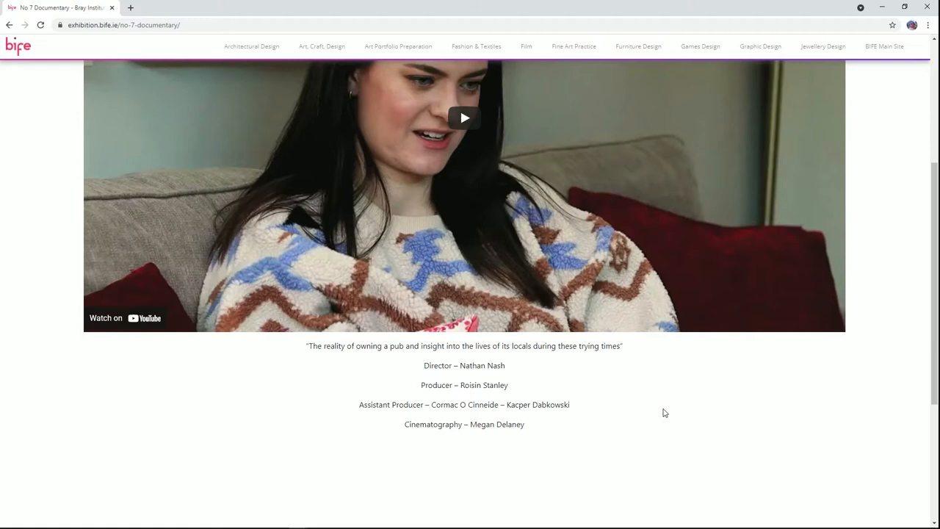
Play the Be Like Water (sound) film full screen.
left_click(526, 45)
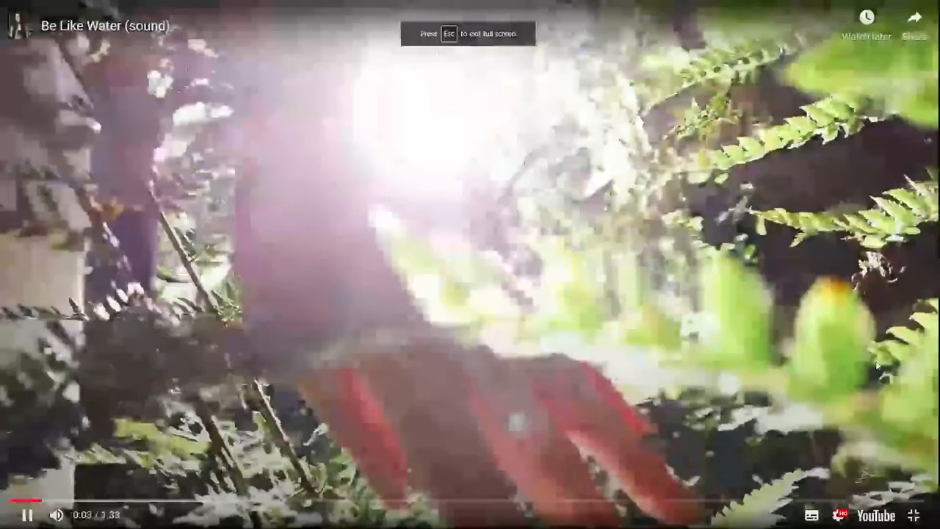
key("Escape")
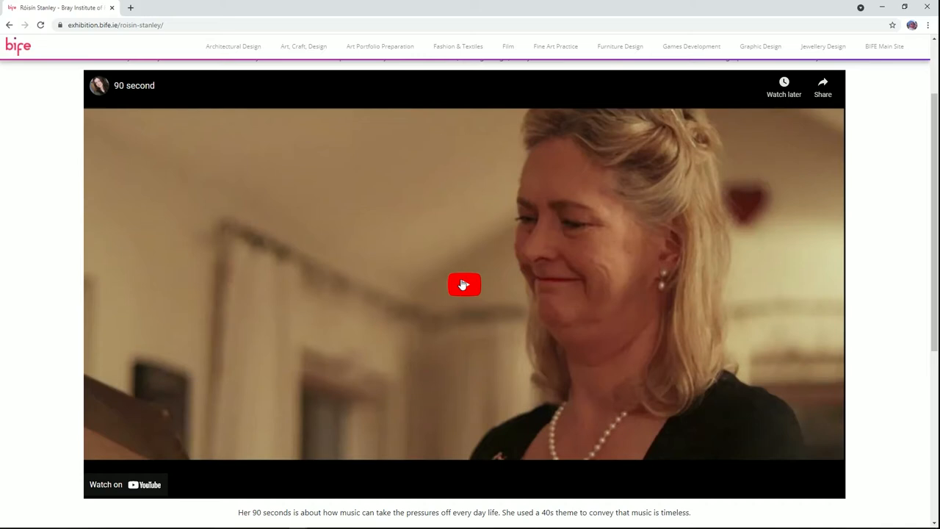
left_click(464, 285)
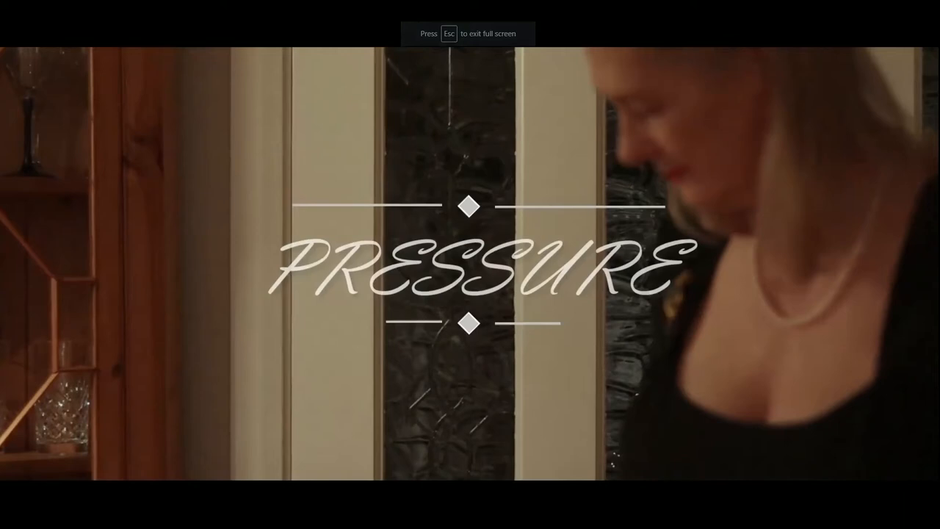
Leave full screen and go to the Architectural Design course's student list.
key("Escape")
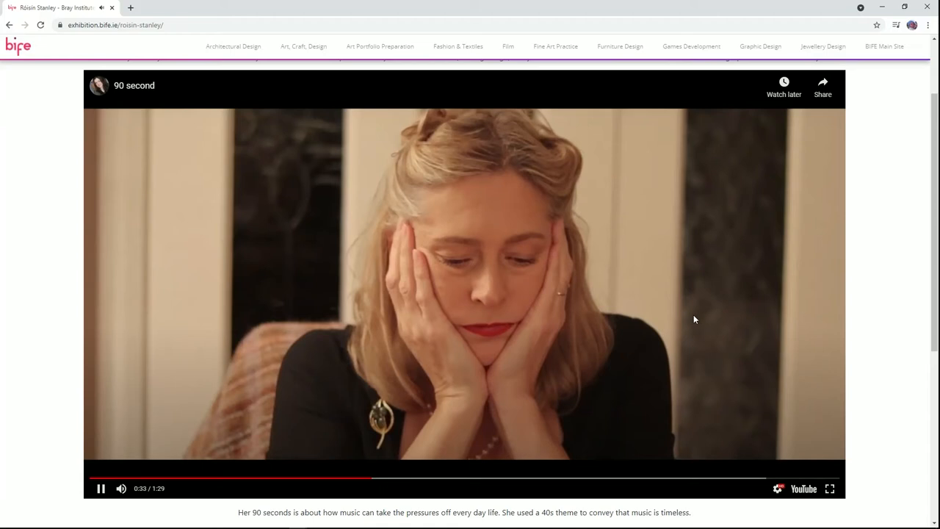
left_click(509, 45)
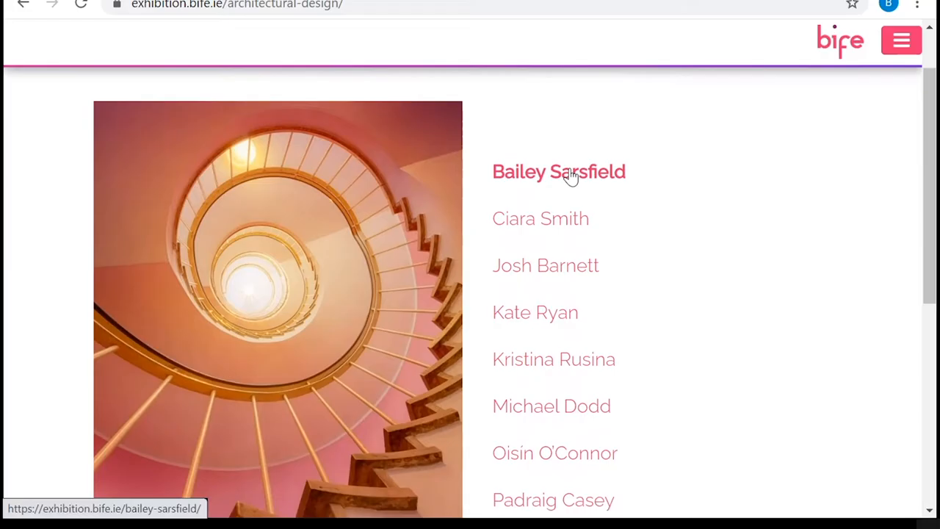
Open Josh Barnett's Architectural Design page and scroll to the orientation sketch and floor plan.
left_click(559, 171)
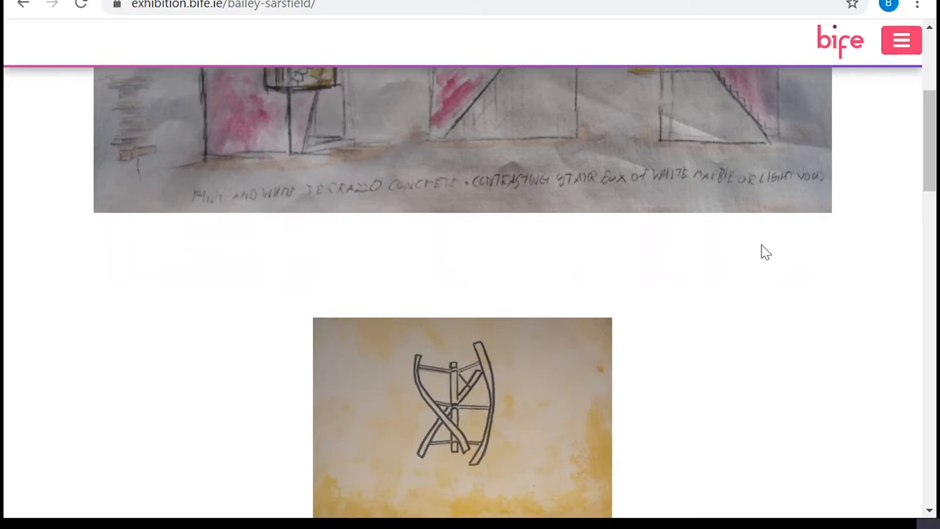
scroll("down", 3)
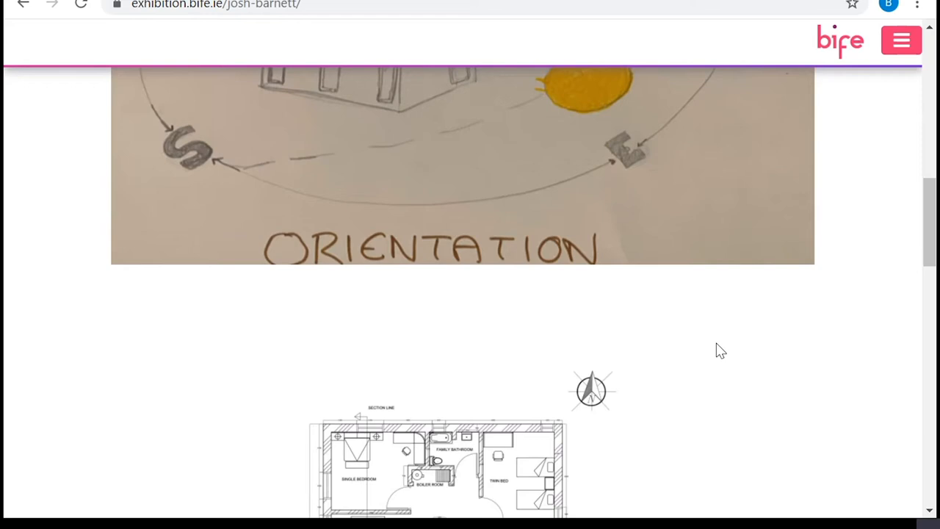
Scroll Kate Ryan's page through the twin-cabin sketch and elevation drawing.
scroll("down", 3)
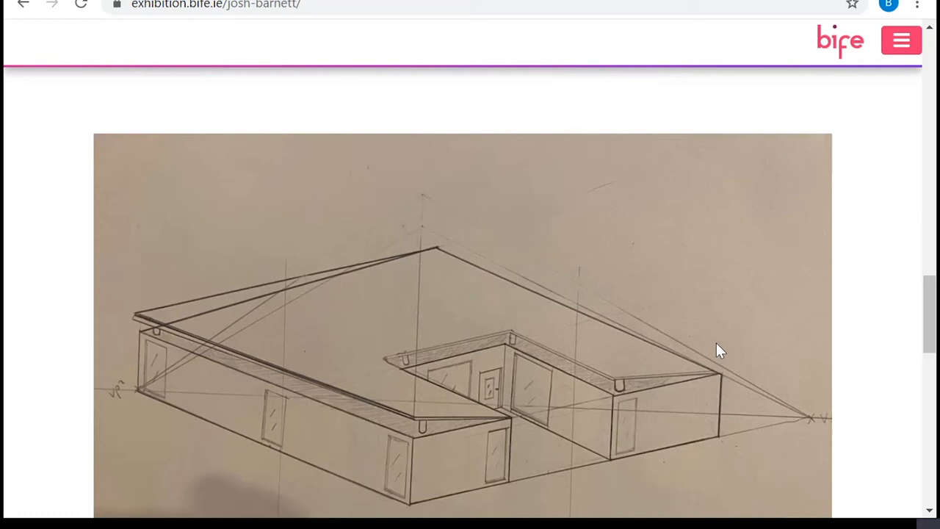
scroll("down", 3)
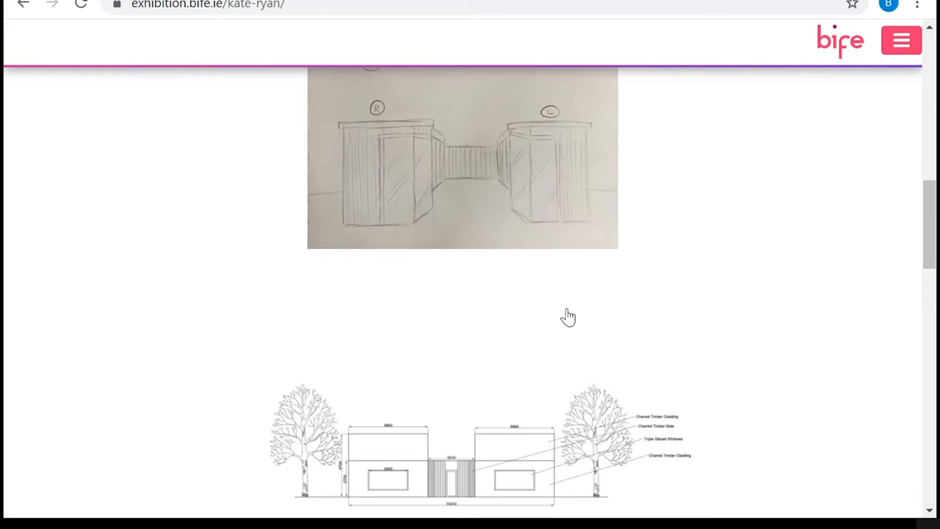
scroll("down", 3)
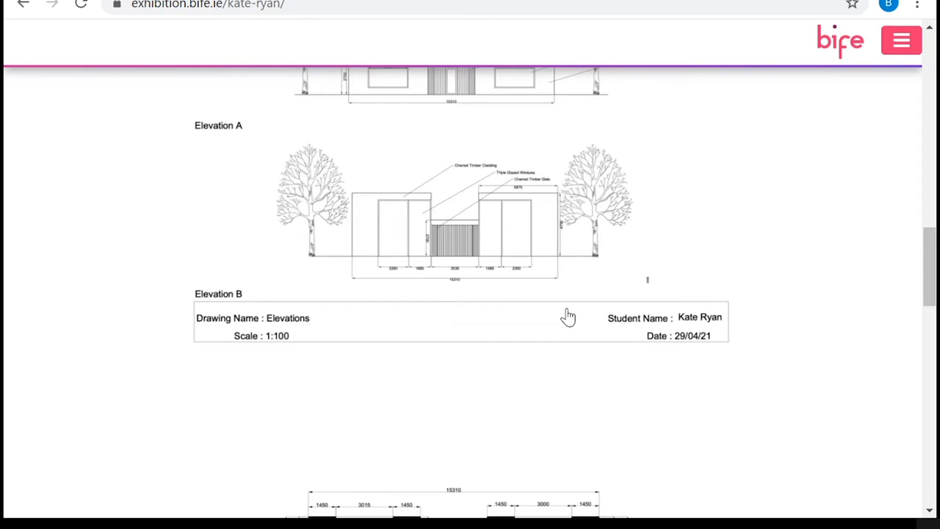
scroll("down", 3)
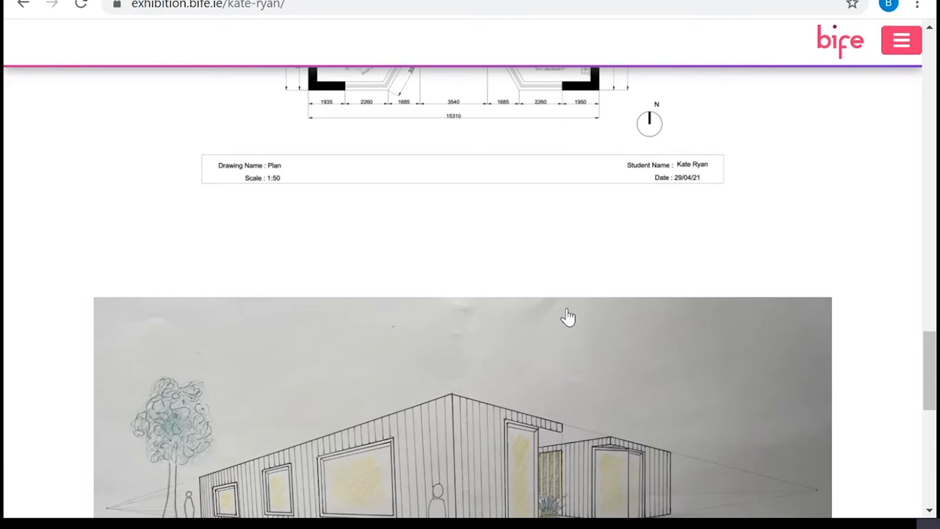
scroll("down", 3)
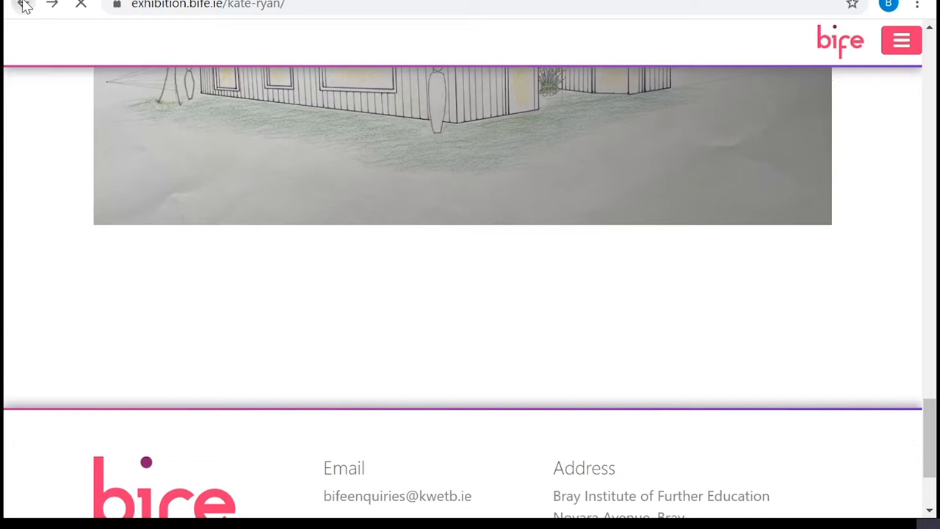
left_click(24, 6)
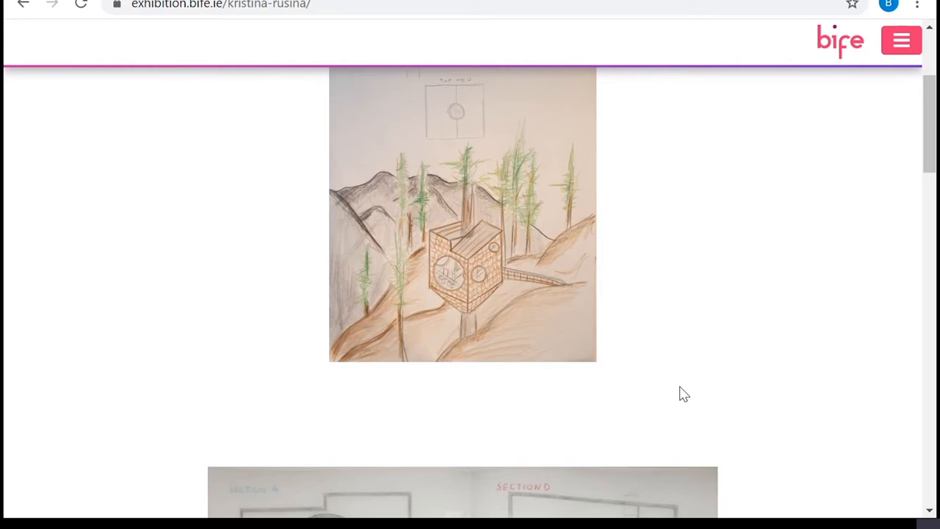
scroll("down", 3)
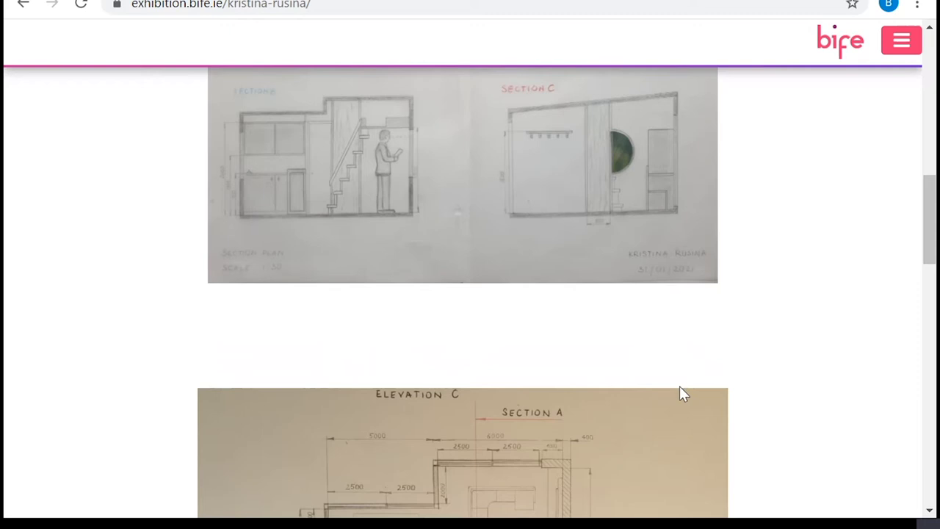
scroll("down", 3)
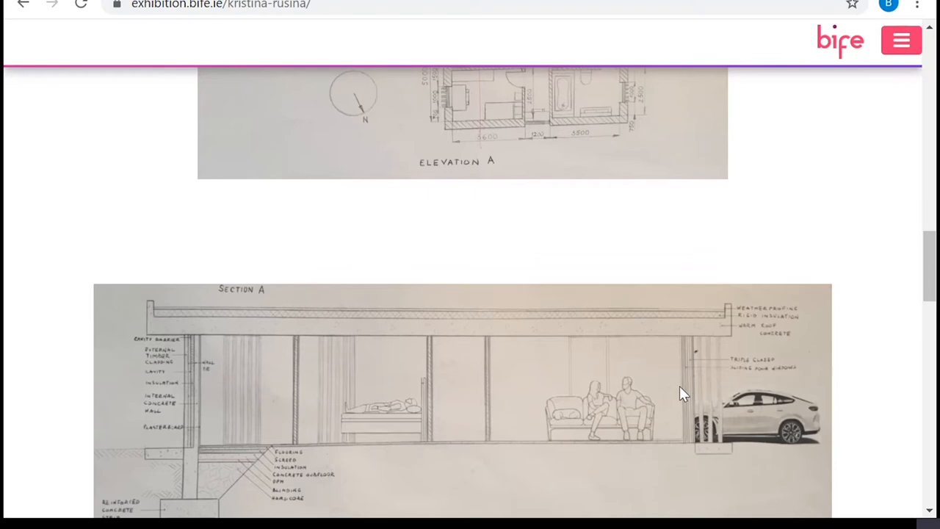
scroll("down", 3)
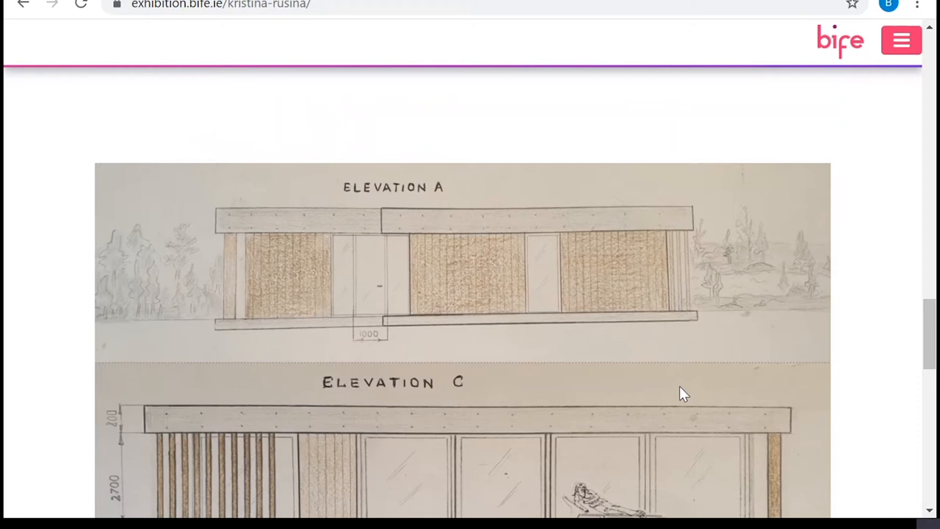
scroll("down", 3)
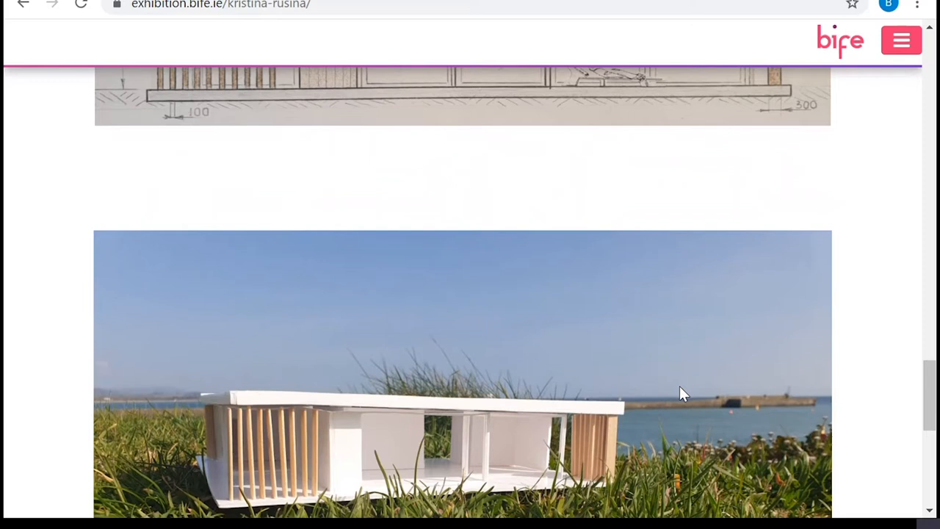
scroll("down", 3)
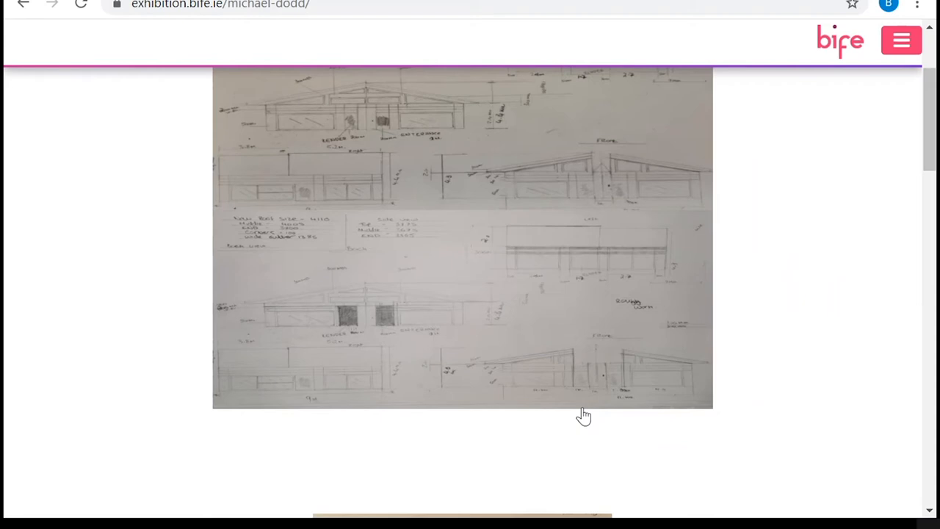
scroll("down", 3)
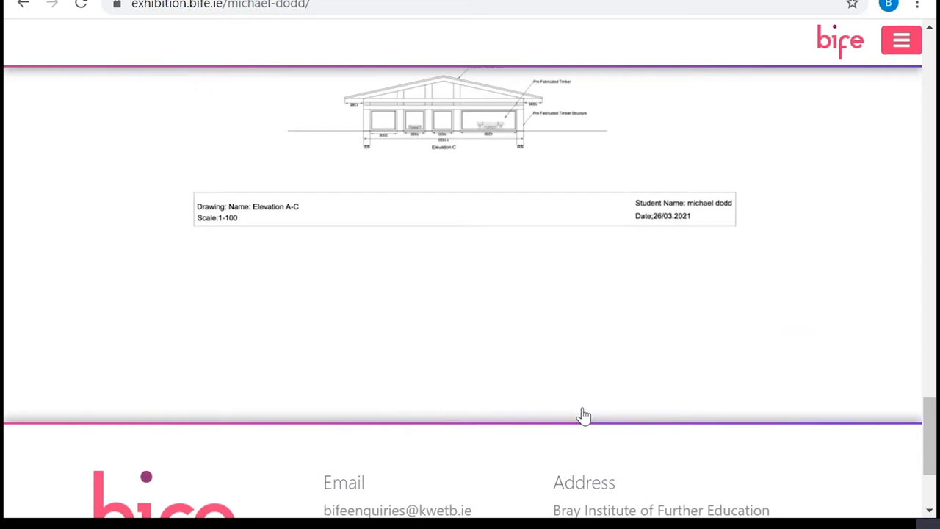
left_click(555, 332)
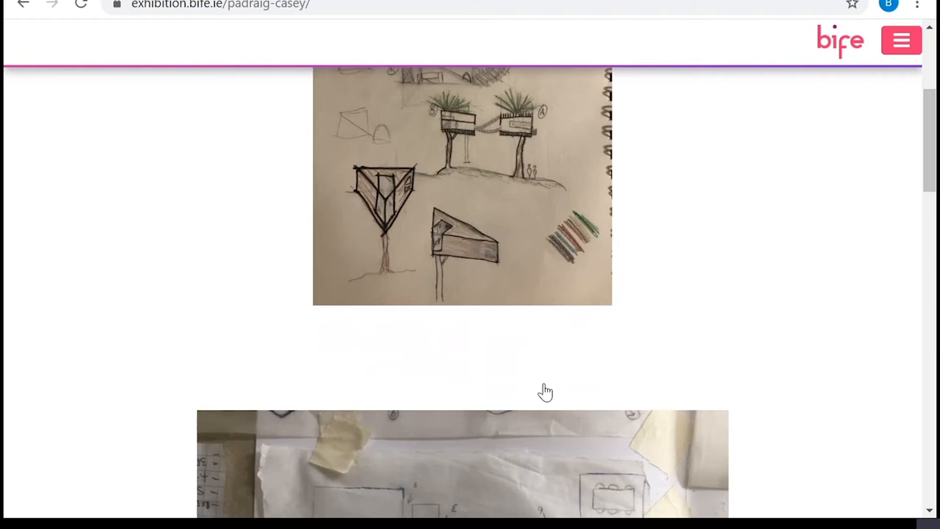
scroll("down", 3)
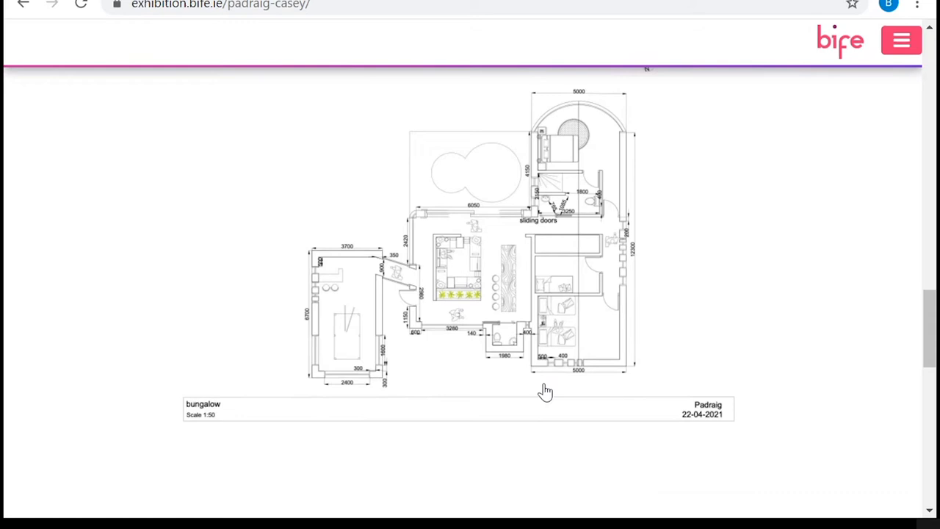
scroll("down", 3)
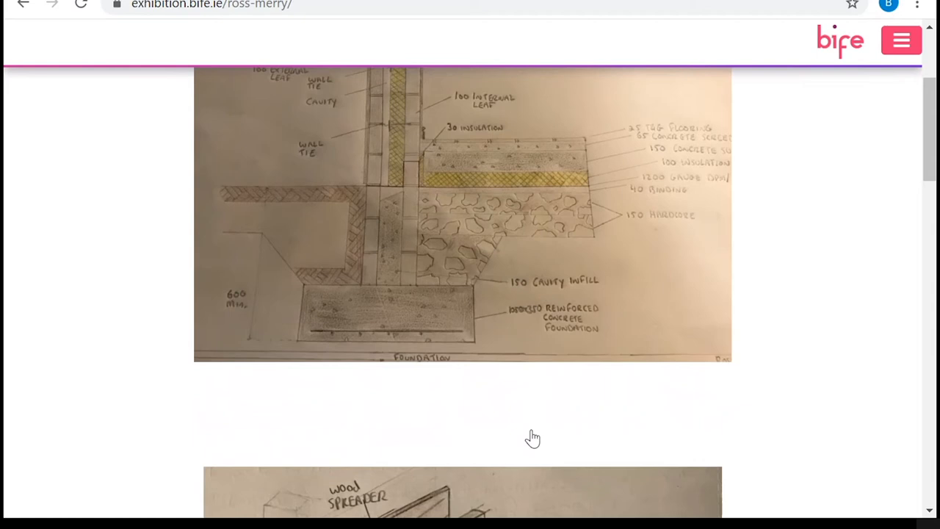
Scroll past the sill plate detail and green-roof sketch down to the Games Development course list.
scroll("down", 3)
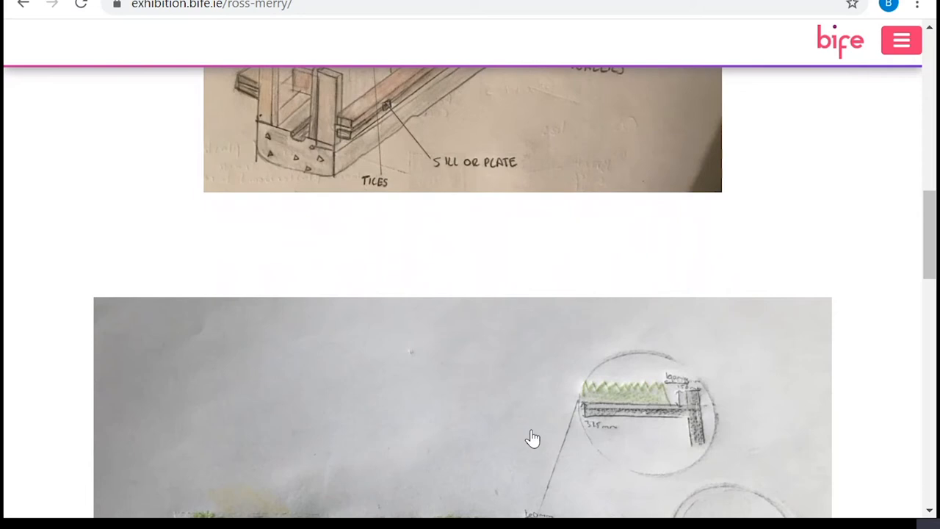
scroll("down", 3)
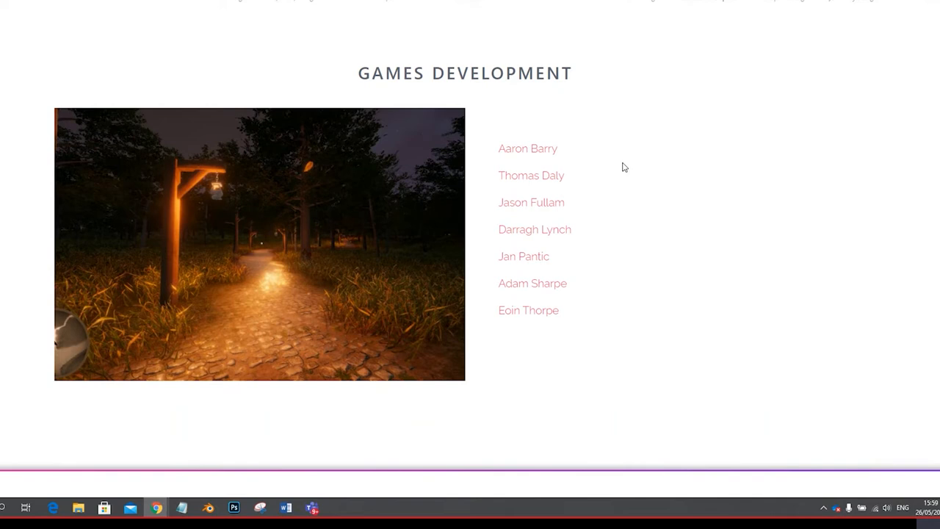
mouse_move(527, 148)
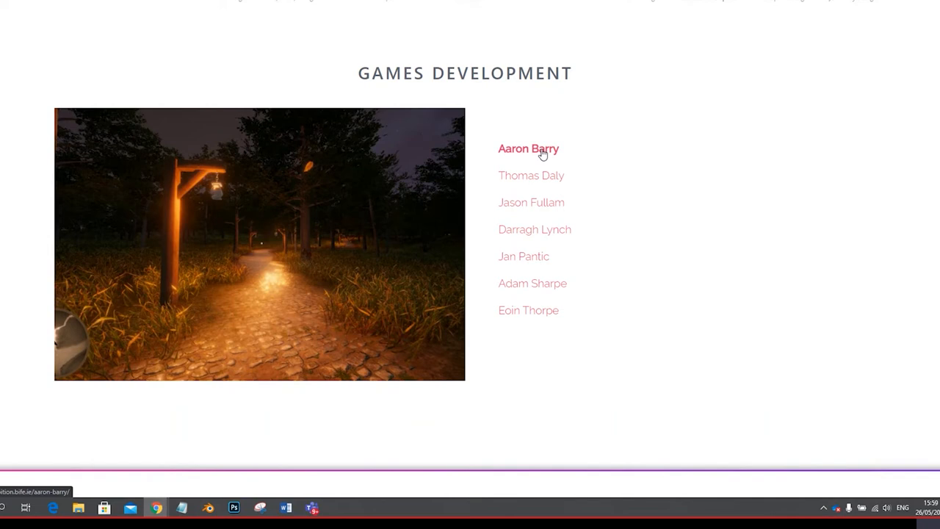
mouse_move(279, 178)
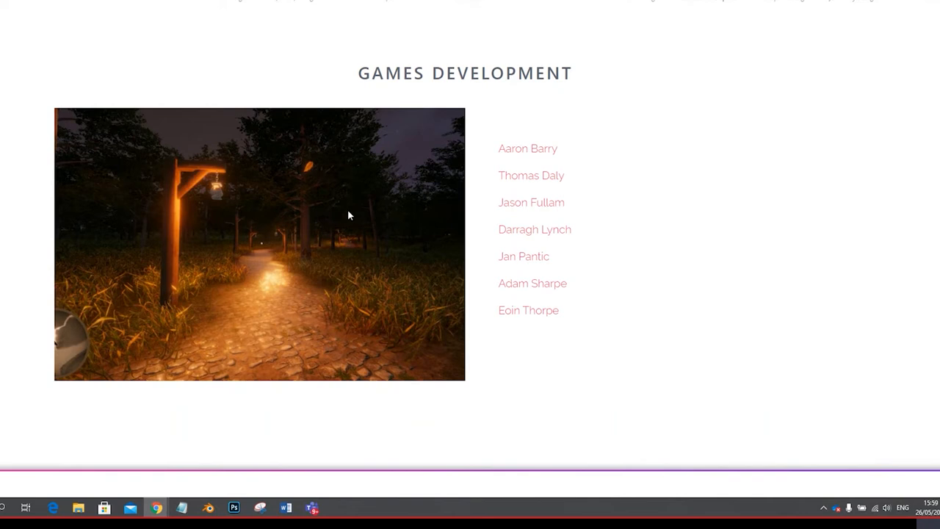
mouse_move(389, 218)
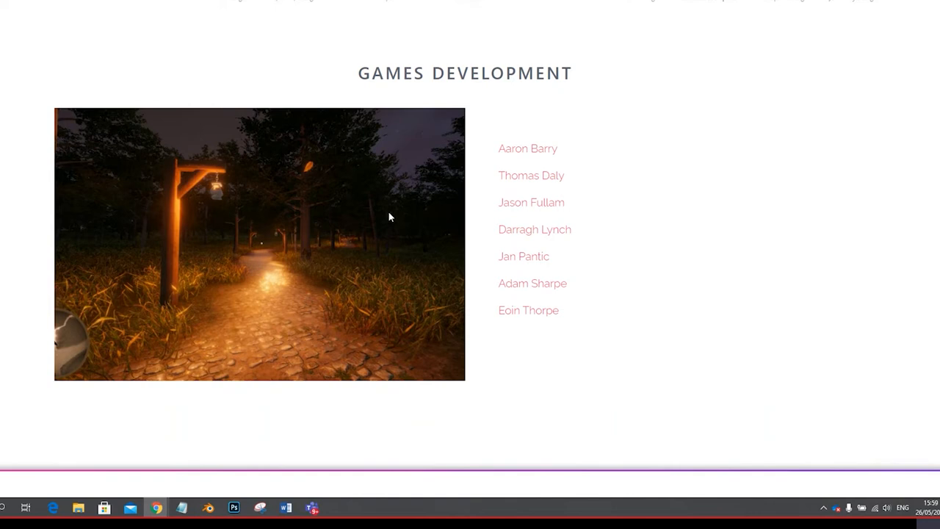
left_click(527, 149)
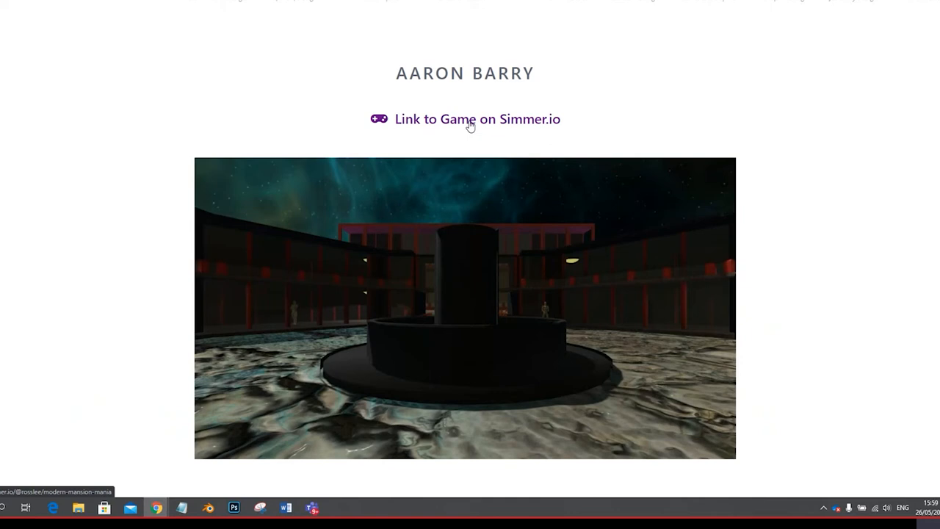
scroll("down", 3)
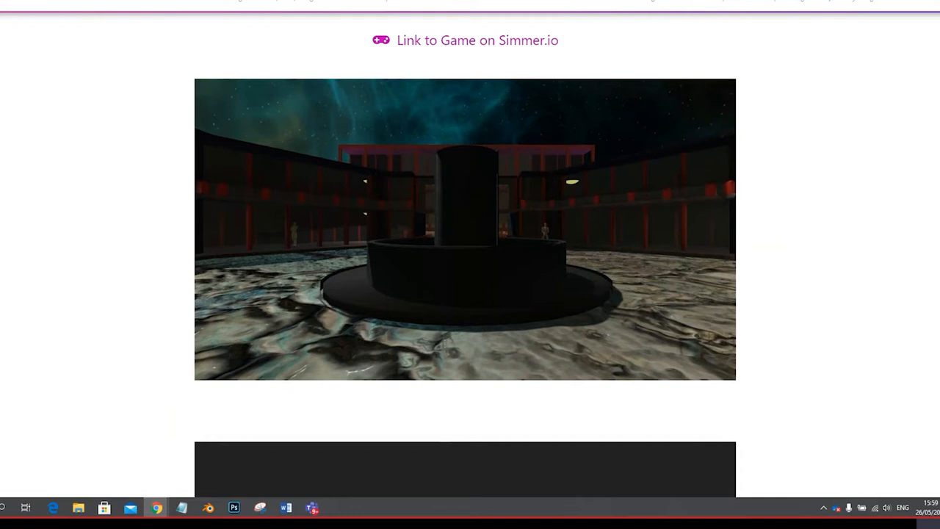
scroll("down", 3)
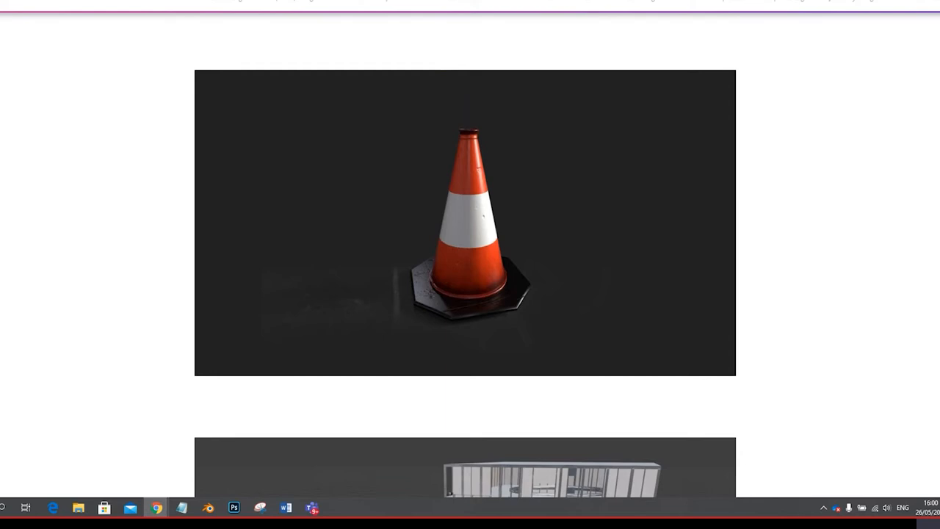
scroll("down", 3)
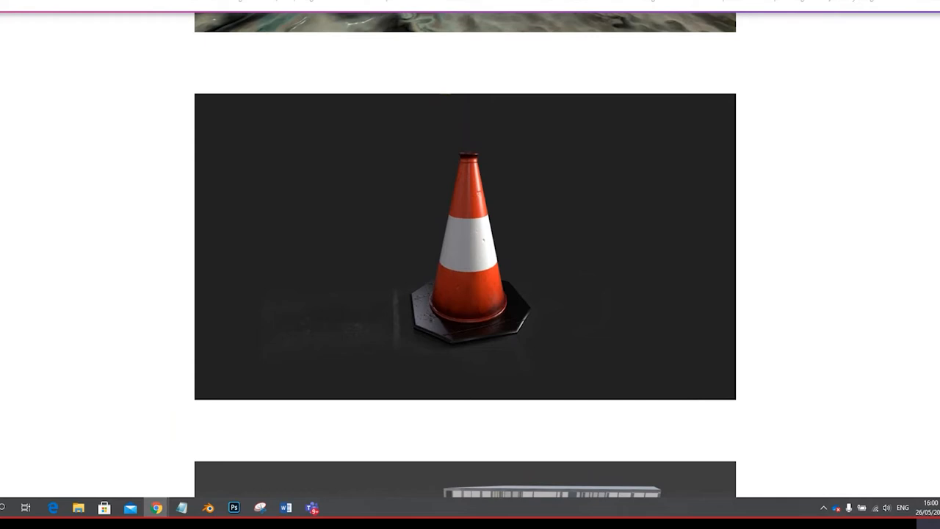
scroll("down", 3)
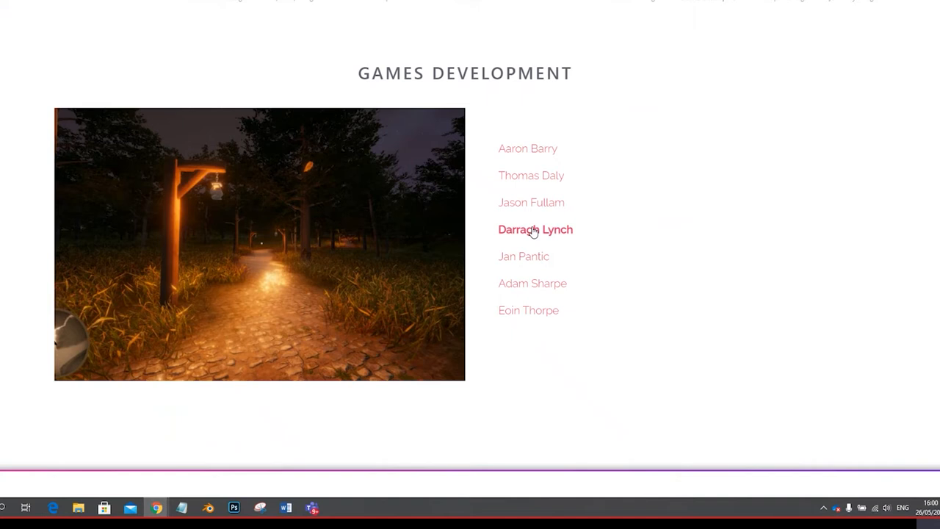
left_click(532, 282)
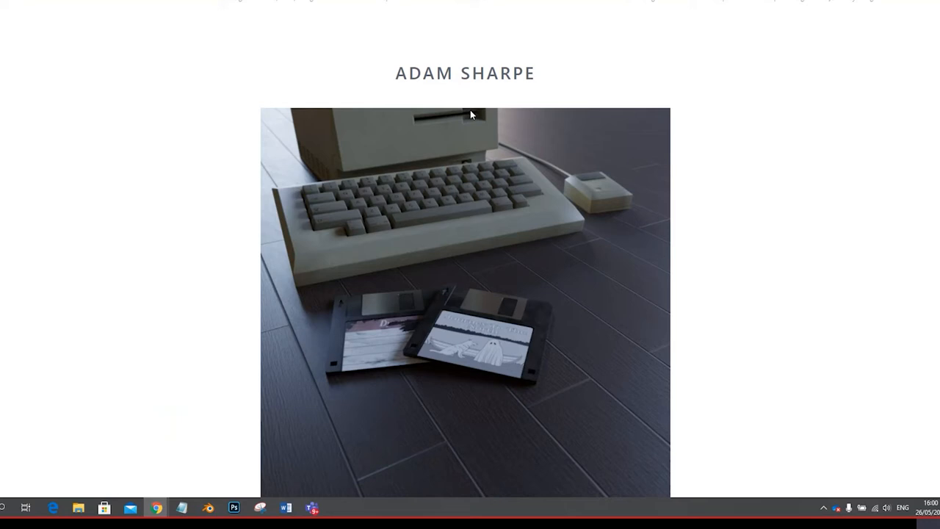
scroll("down", 3)
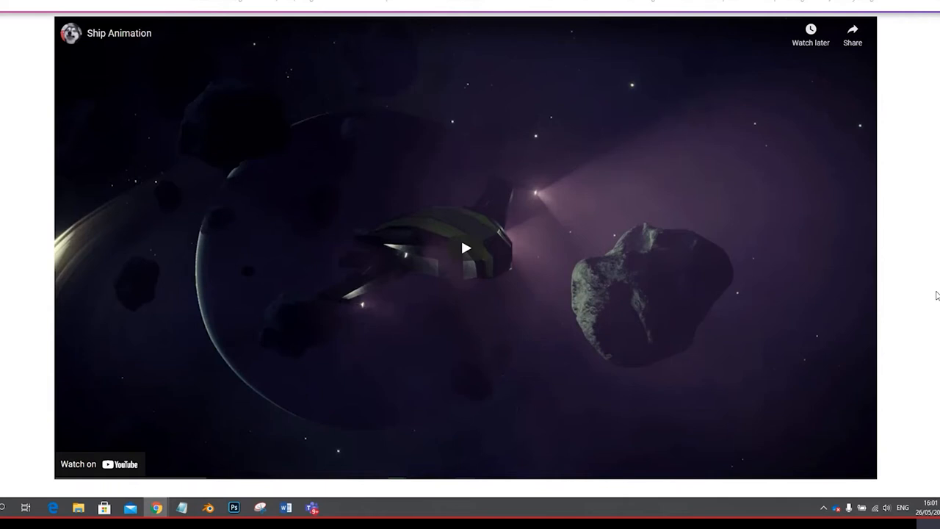
left_click(464, 247)
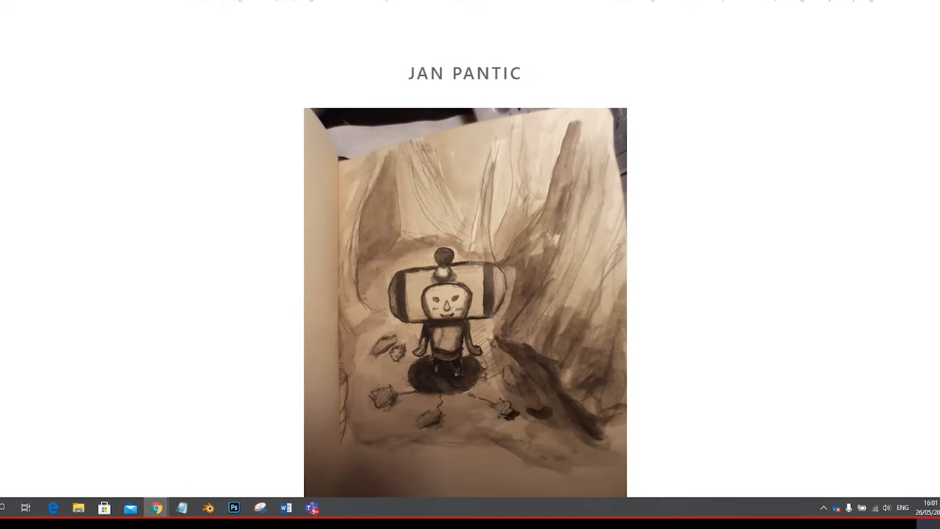
Scroll the gallery through the TV-headed figure sketch, dwarf render, glowing creature and ruined city.
scroll("down", 3)
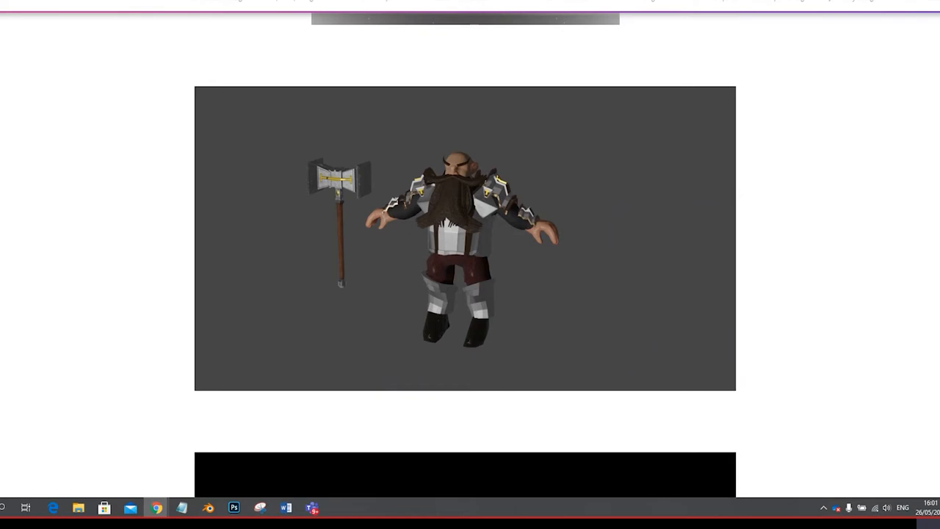
scroll("down", 3)
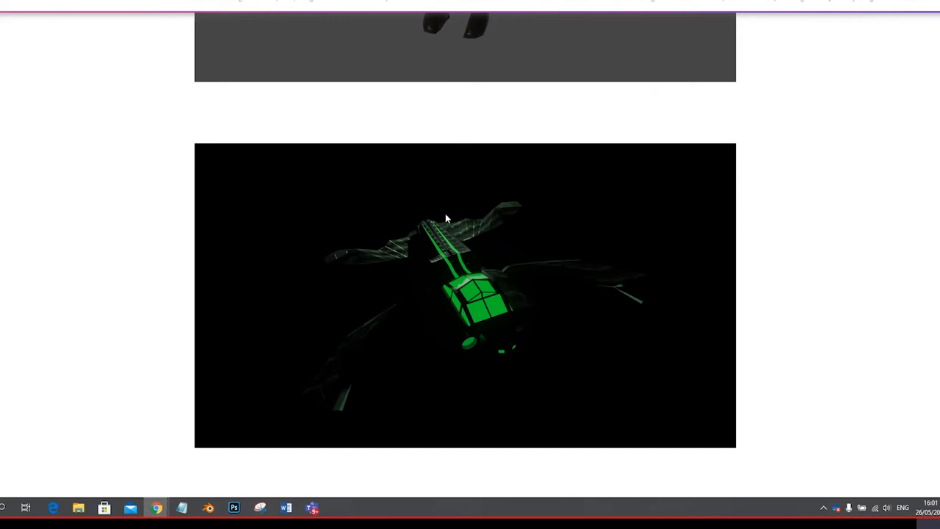
scroll("down", 3)
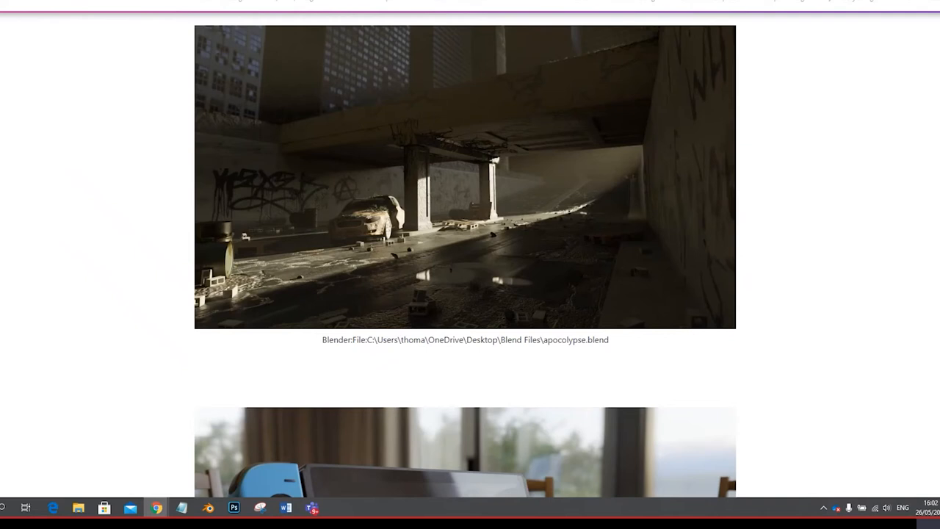
Scroll past the graffiti-covered city street render back toward the Games Development list.
scroll("down", 3)
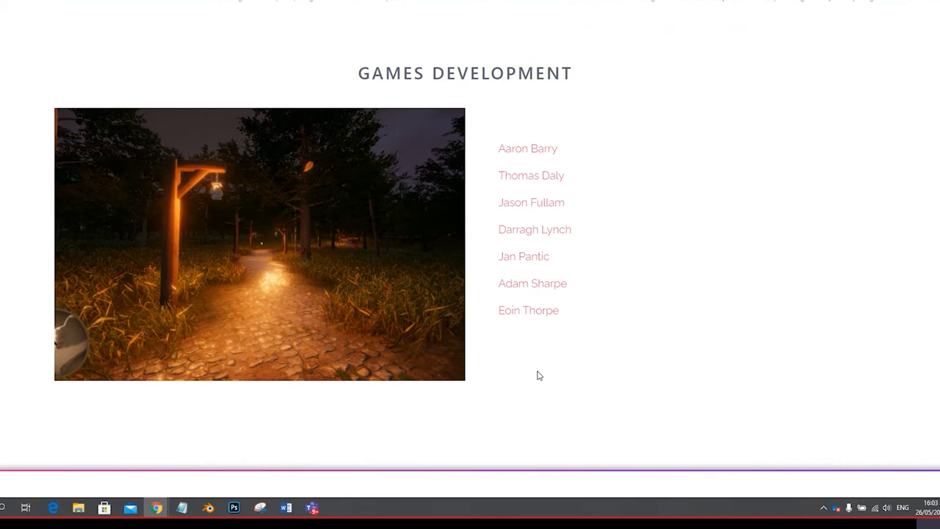
mouse_move(690, 100)
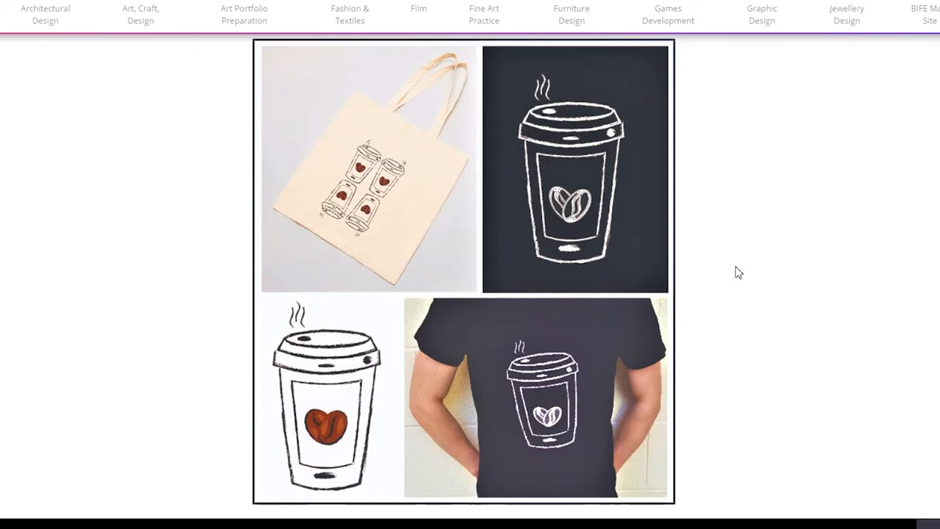
Scroll past the coffee-cup tote and T-shirt designs and play the Power City animated advert.
scroll("down", 3)
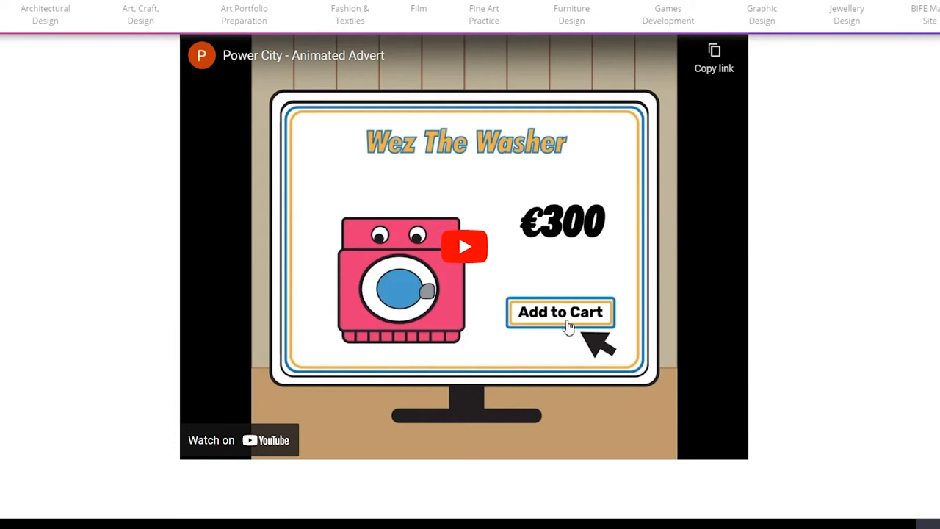
left_click(465, 247)
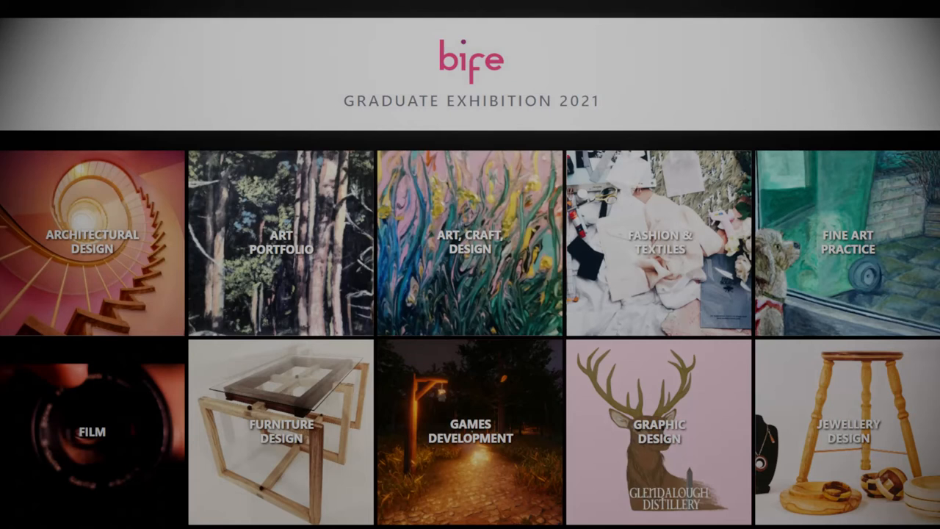
Open the Fashion & Textiles course gallery from the homepage tile grid.
left_click(658, 244)
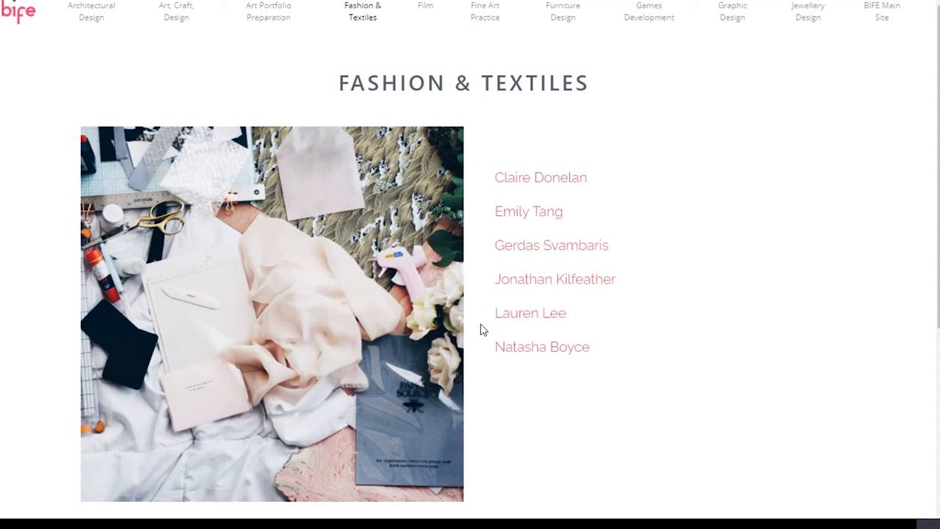
Open one Fashion & Textiles graduate's project page showing the grey jacket on a masked model.
left_click(556, 279)
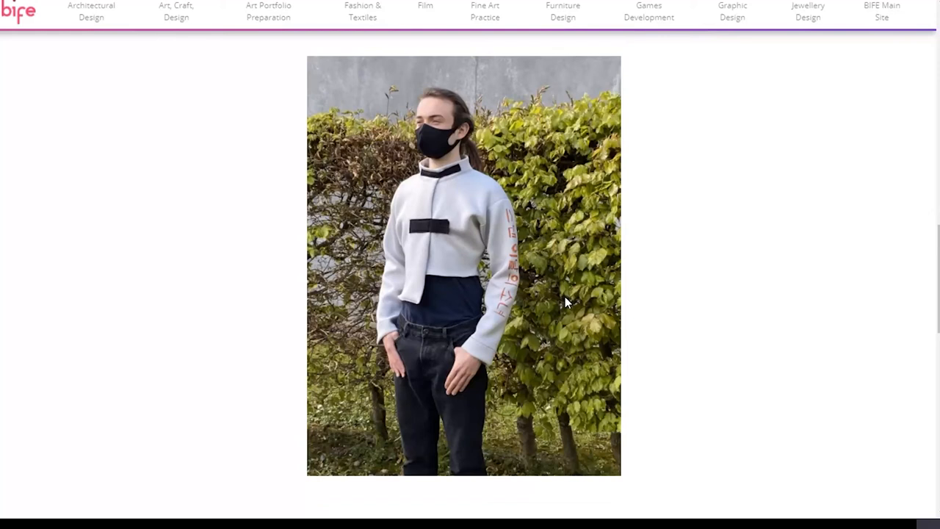
Browse the fashion student's garment photos including the tie-dye top and denim outfit, then return to the homepage.
left_click(361, 12)
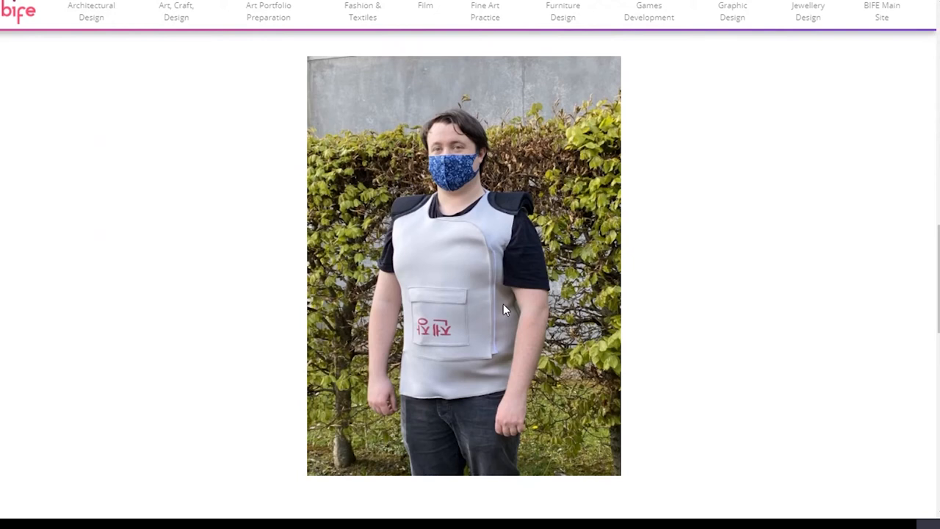
scroll("down", 3)
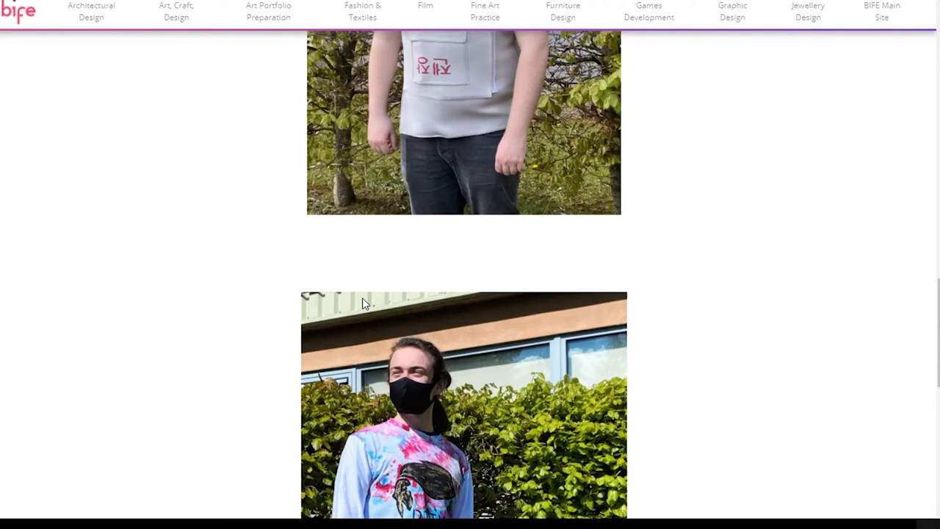
scroll("down", 3)
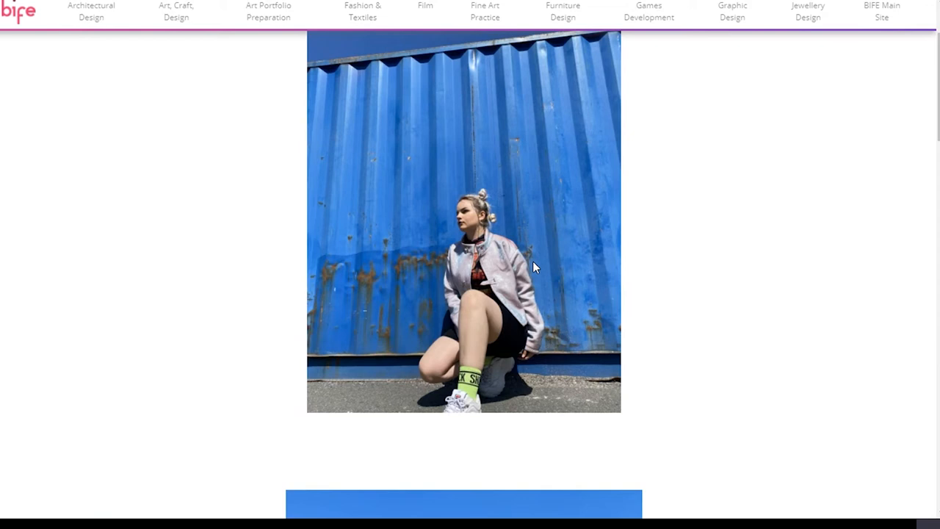
scroll("down", 3)
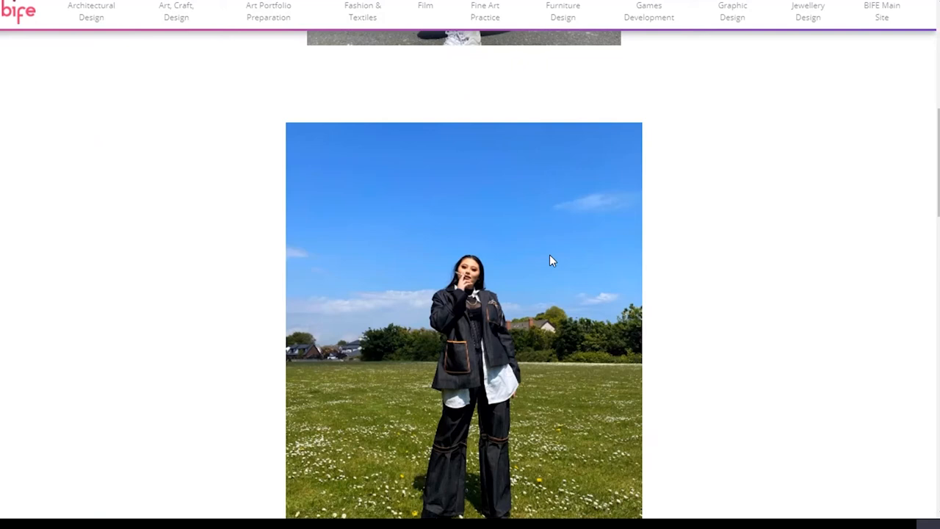
scroll("down", 3)
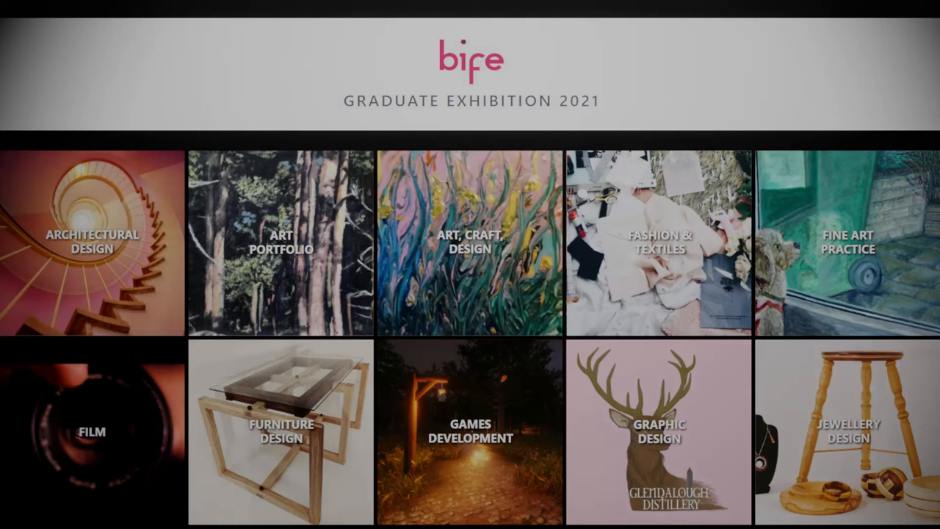
Open the Furniture Design course gallery and then one furniture student's project page.
left_click(282, 435)
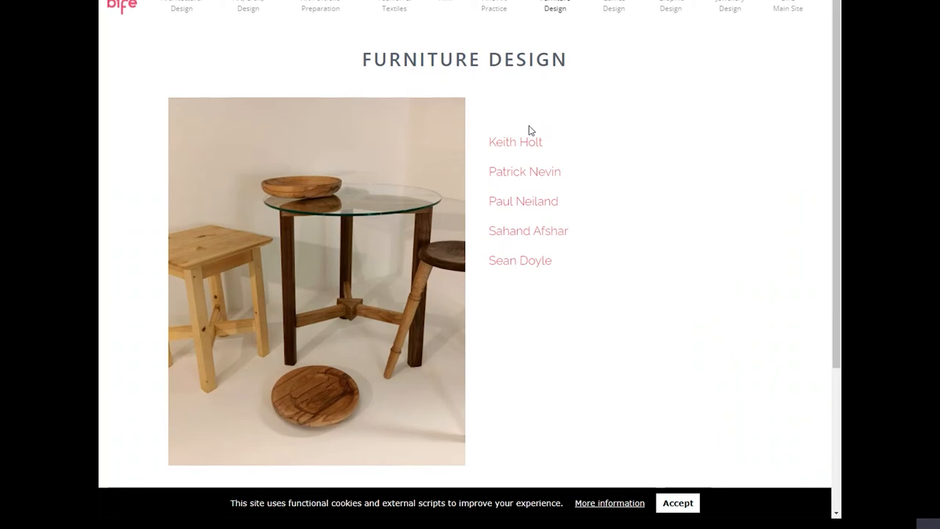
left_click(514, 141)
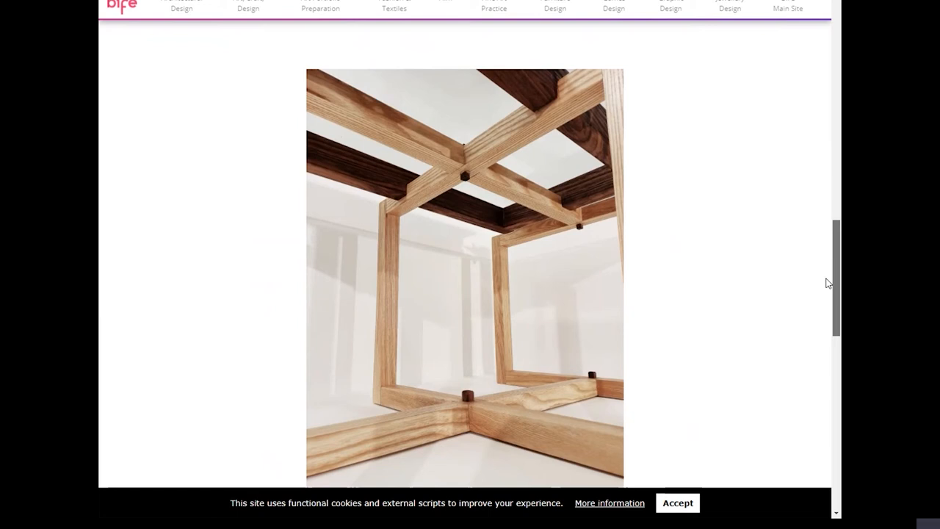
Scroll the furniture student's gallery to the three-legged stool, bowl and dovetailed box photos.
scroll("down", 3)
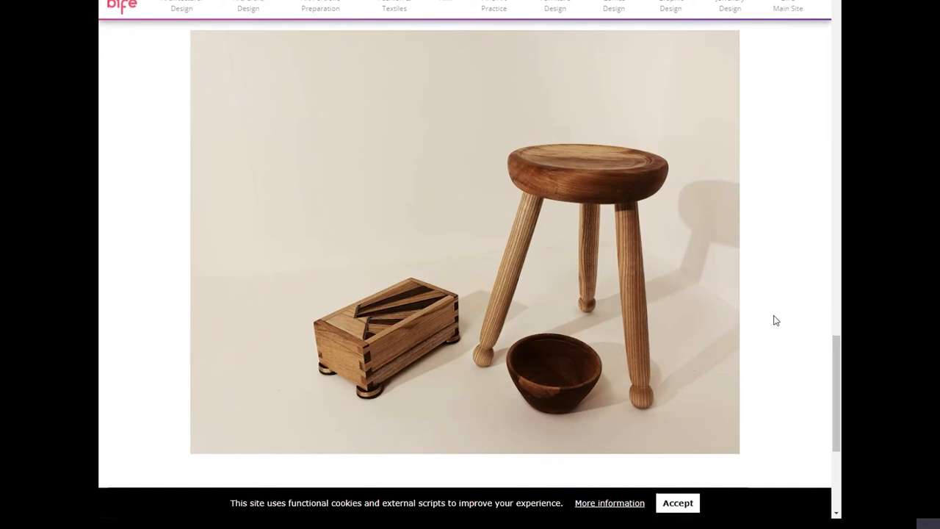
mouse_move(736, 318)
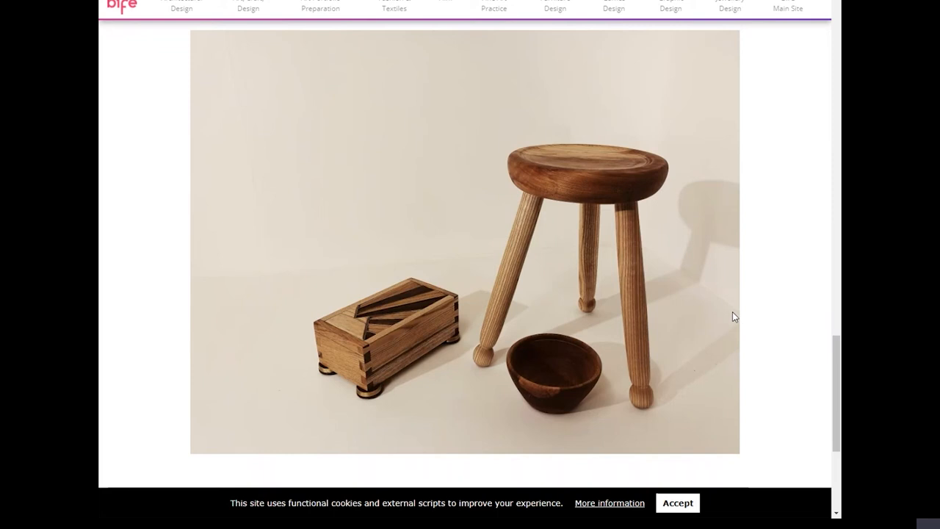
mouse_move(426, 388)
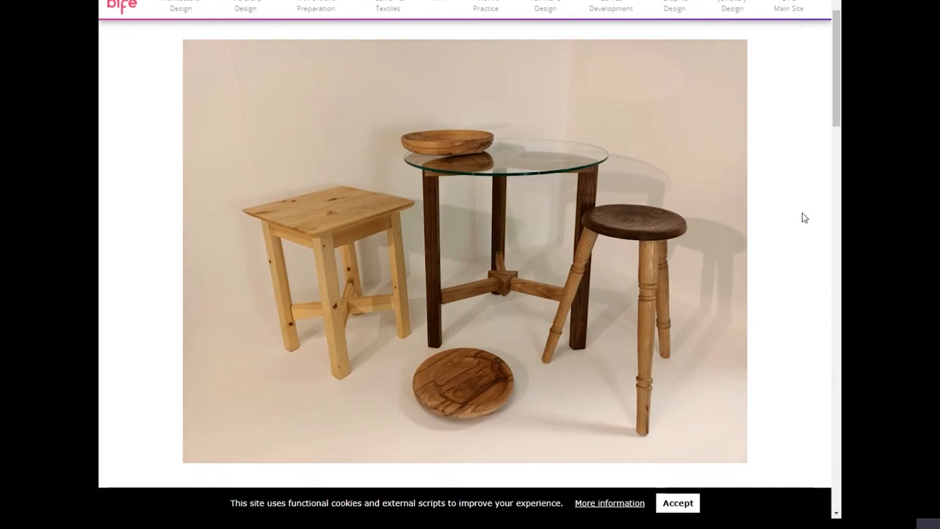
Scroll through the glass-topped table, stool and record-player desk photos to the end of the gallery.
scroll("down", 3)
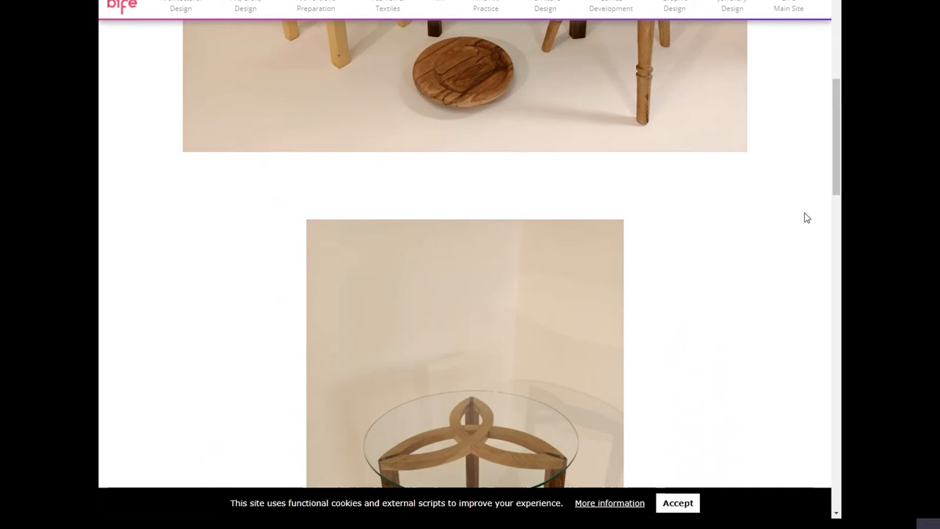
scroll("down", 3)
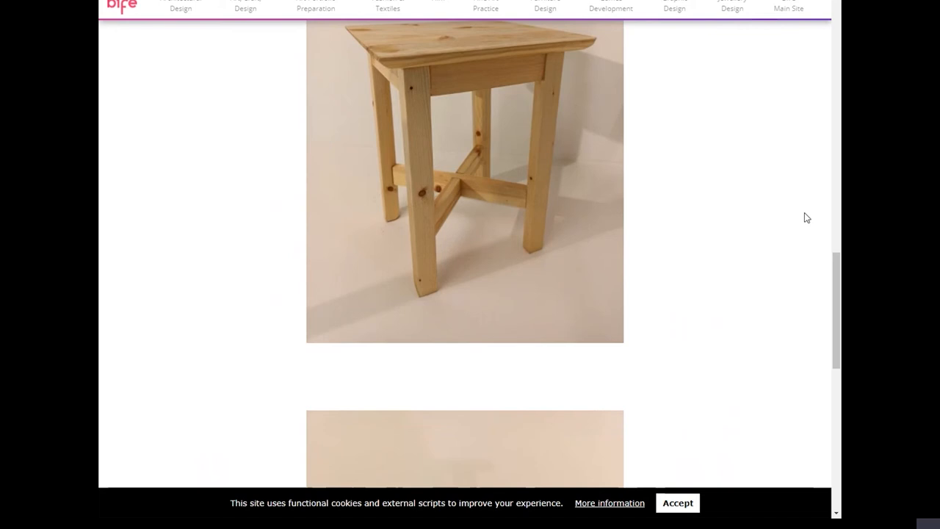
scroll("down", 3)
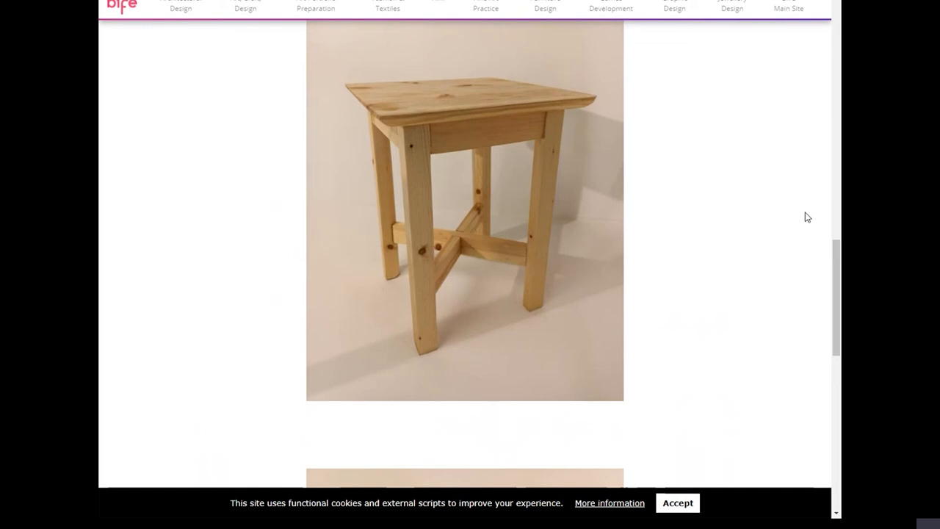
scroll("down", 3)
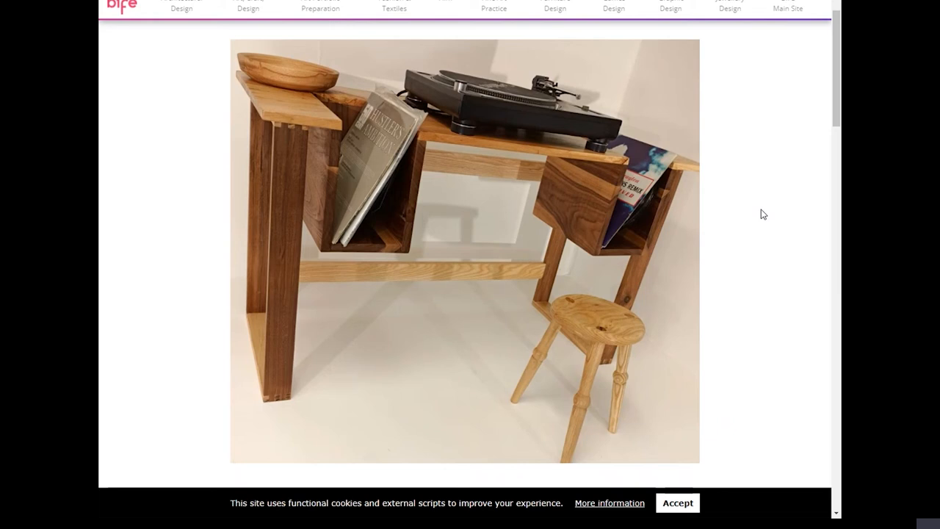
mouse_move(770, 207)
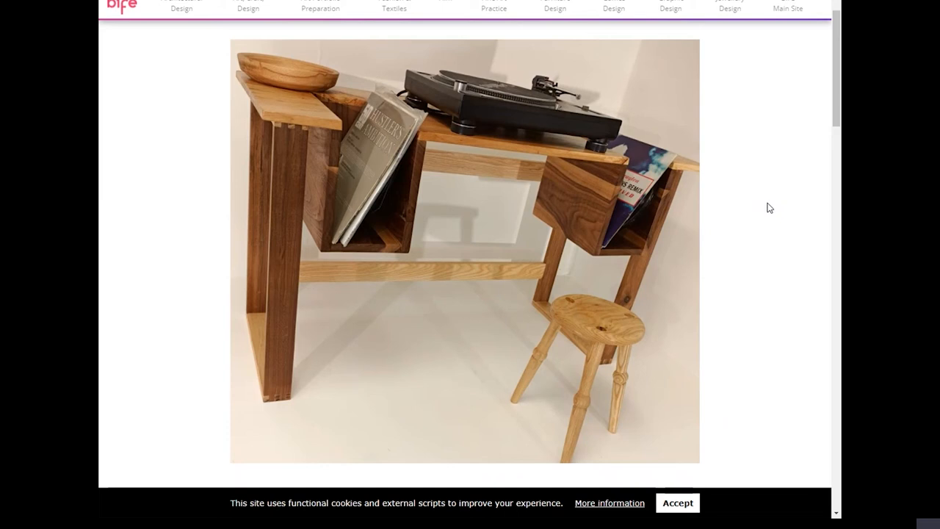
scroll("down", 3)
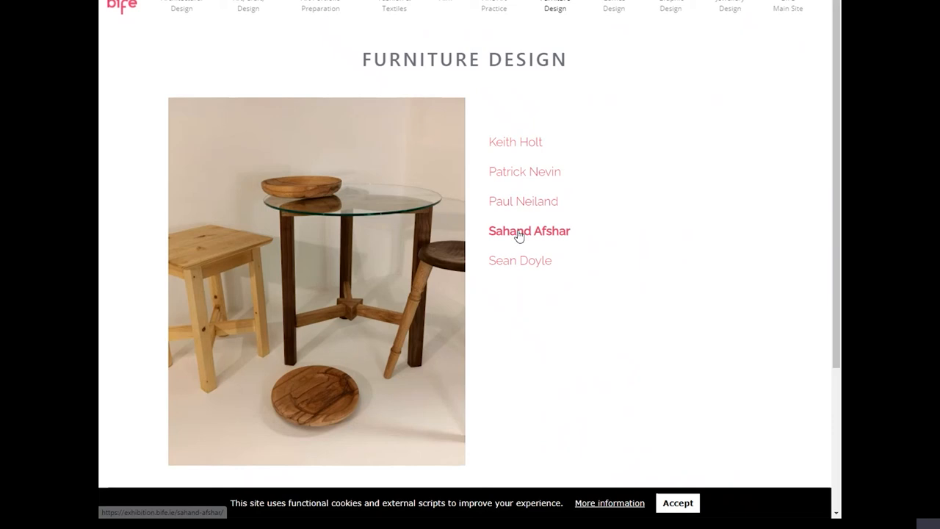
Scroll through the oak table, stool and bowl photos down to the interlocking cross-brace close-up.
scroll("down", 3)
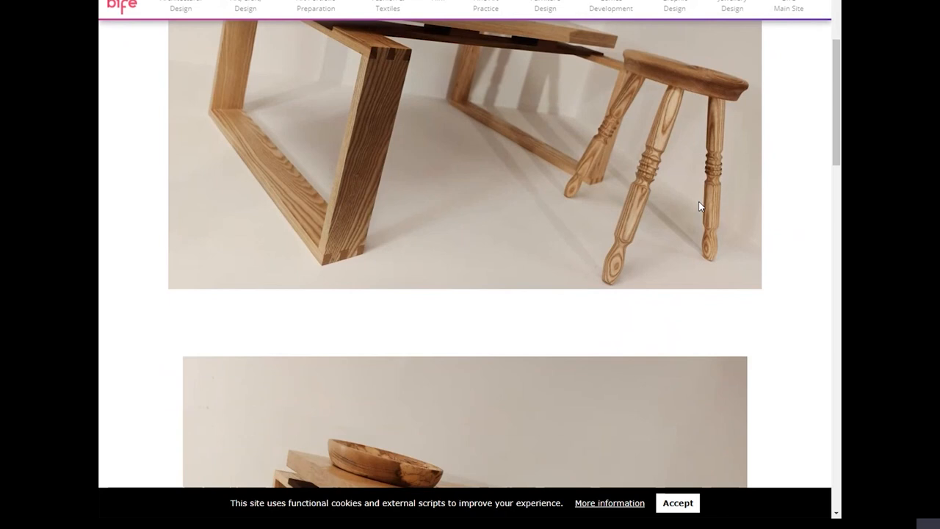
scroll("down", 3)
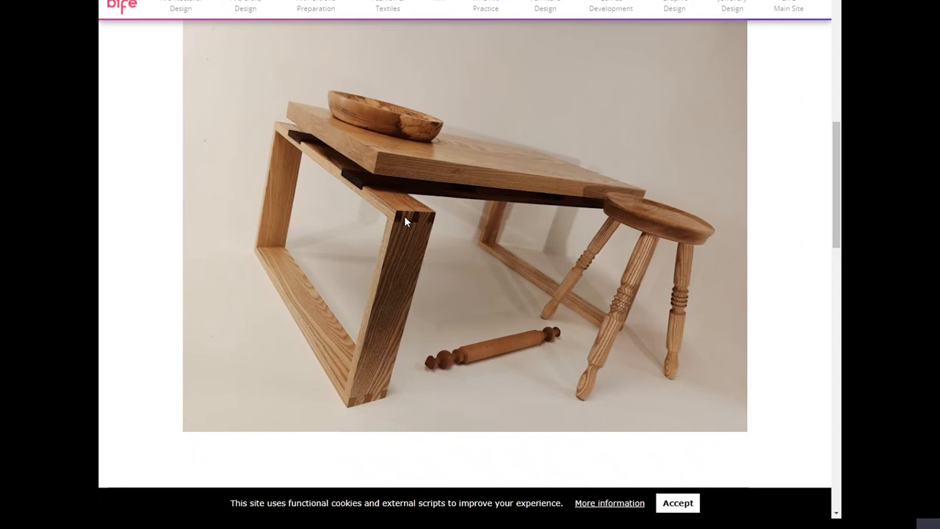
mouse_move(332, 391)
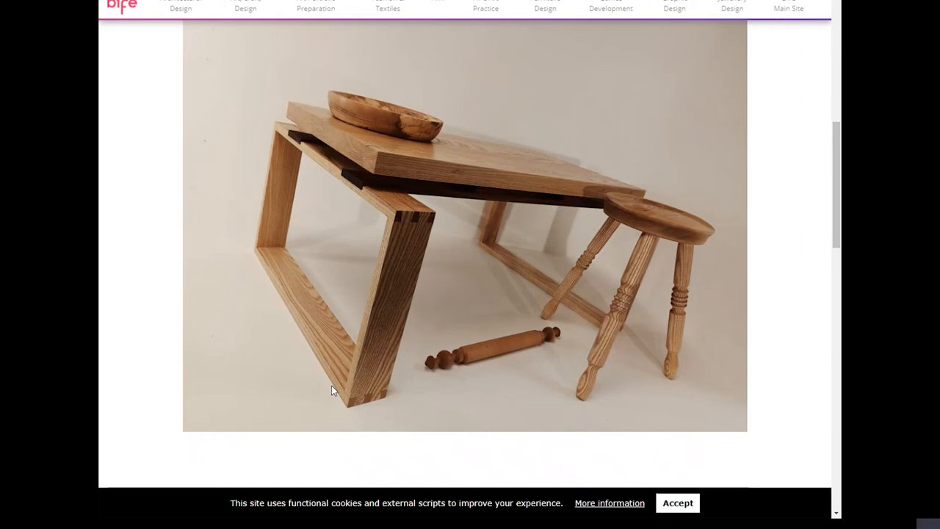
mouse_move(458, 394)
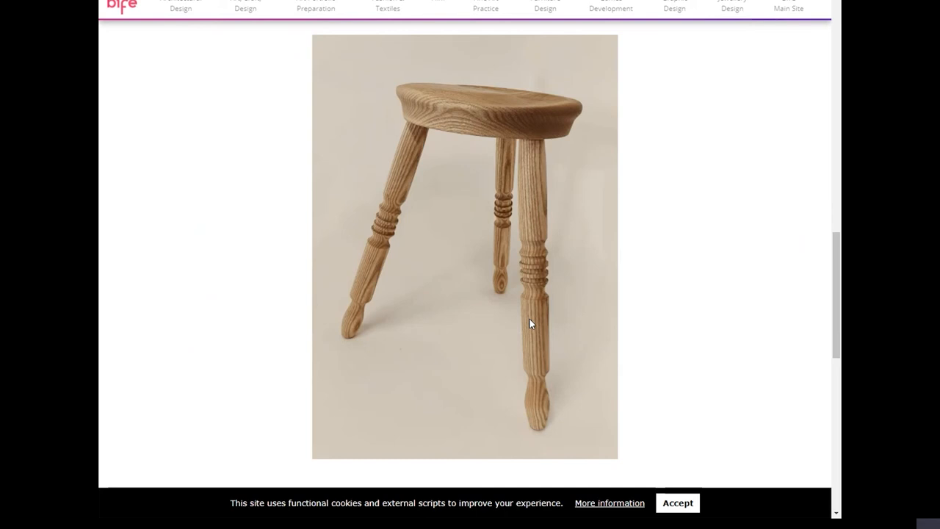
scroll("down", 3)
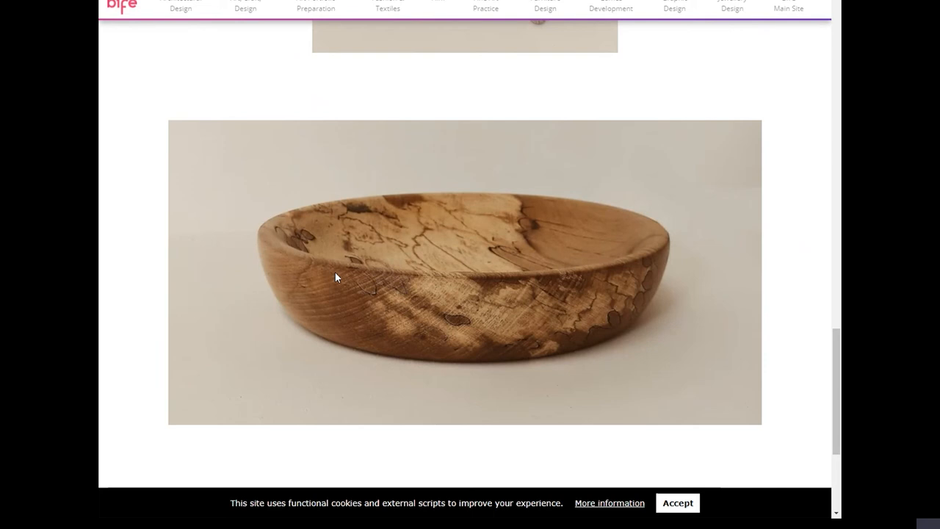
mouse_move(257, 335)
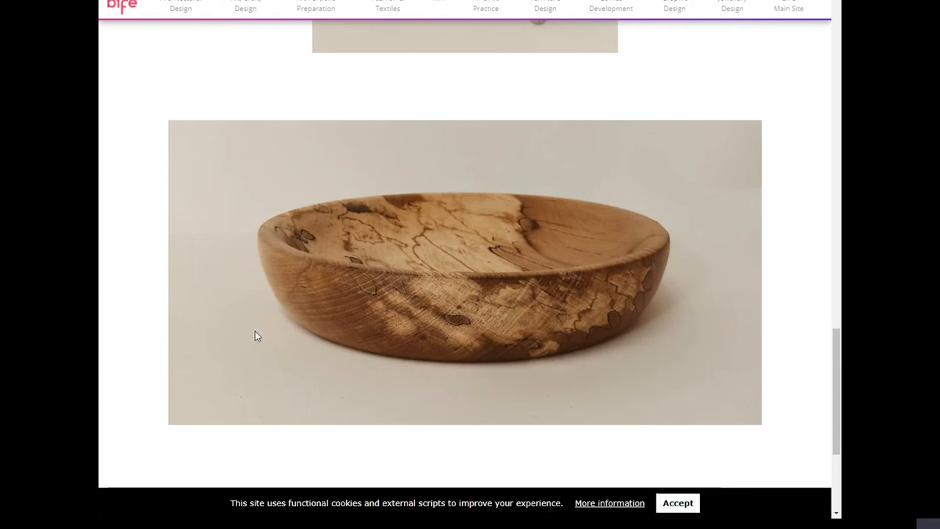
mouse_move(159, 132)
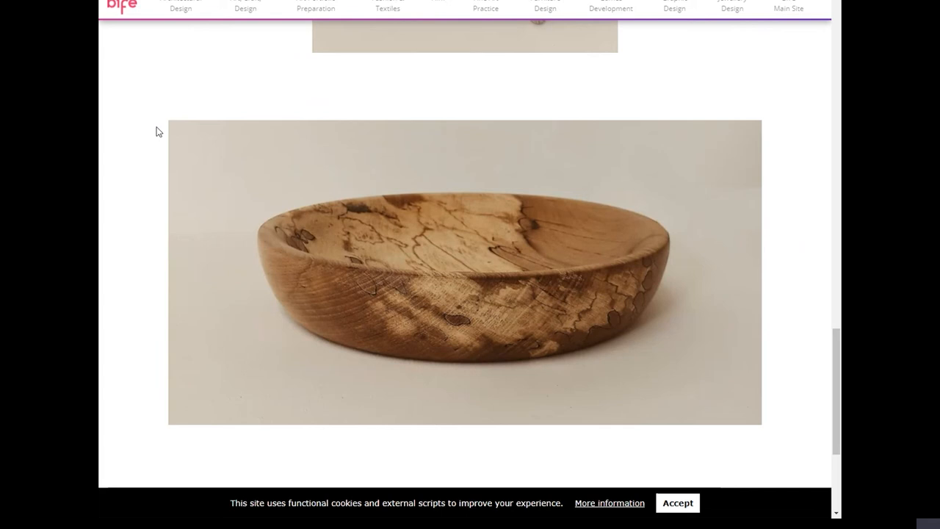
scroll("down", 3)
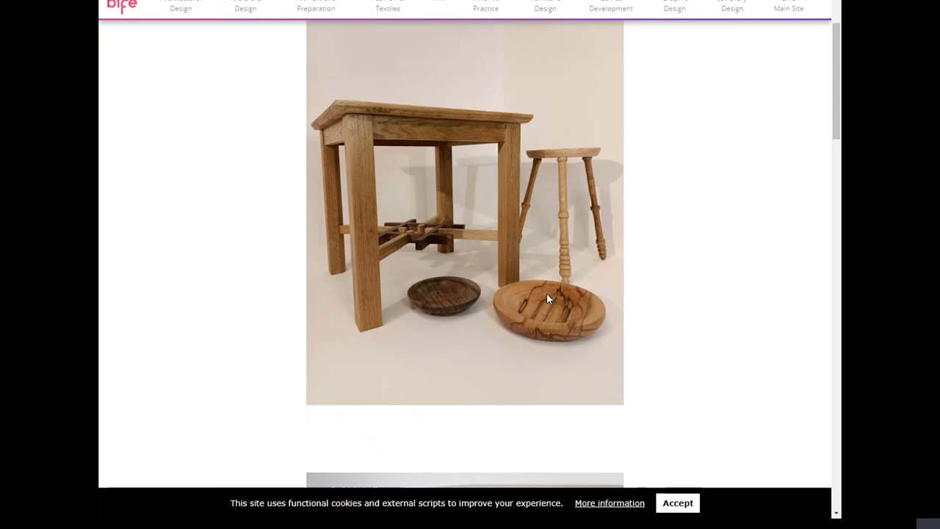
mouse_move(574, 303)
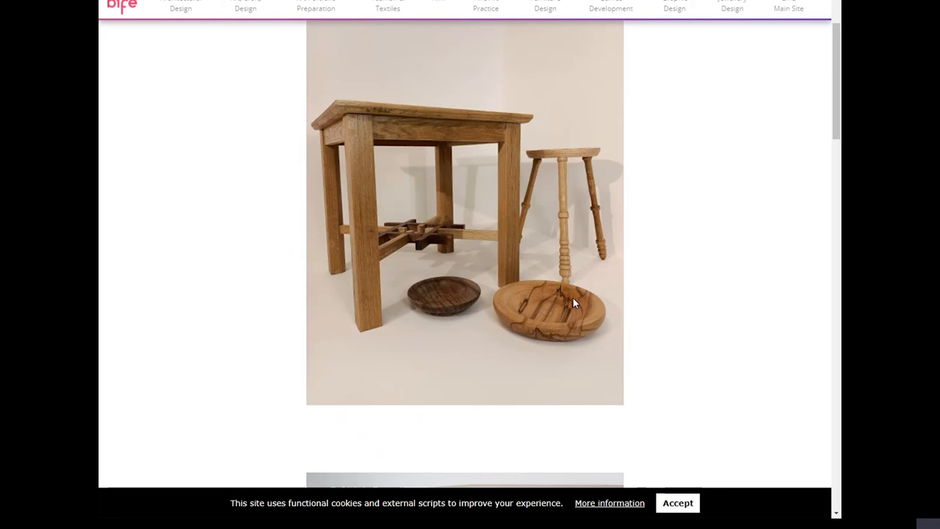
mouse_move(443, 260)
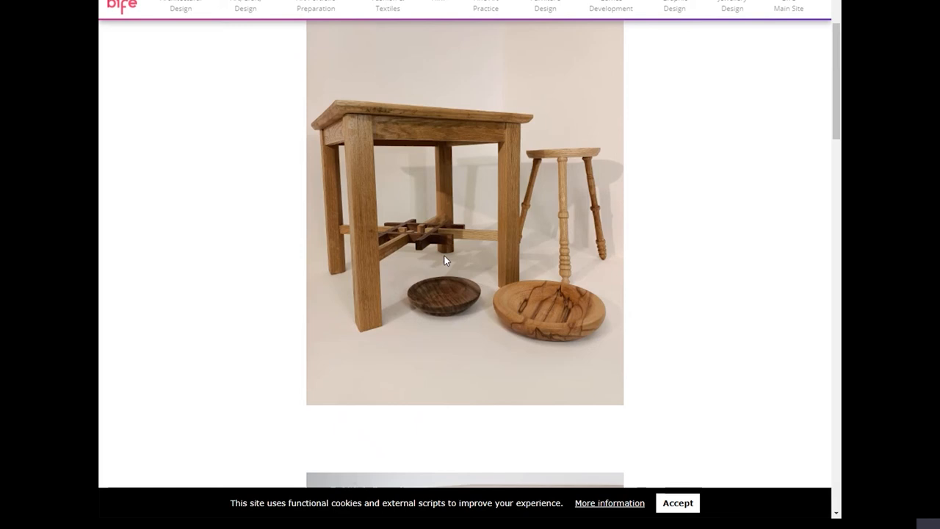
scroll("down", 3)
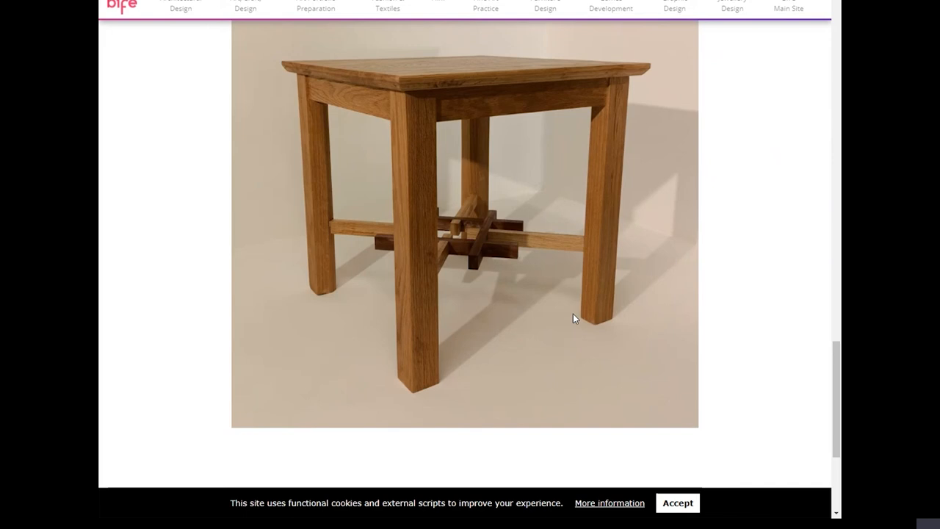
scroll("down", 3)
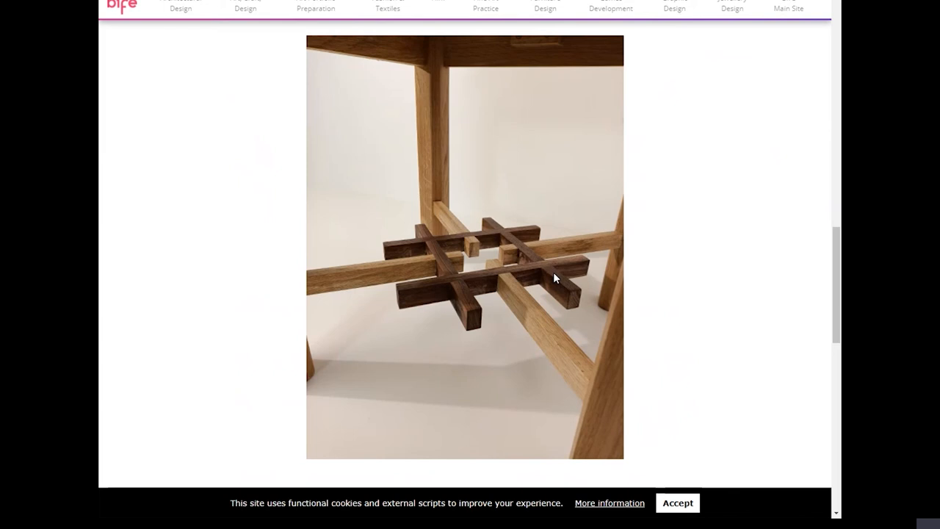
scroll("down", 3)
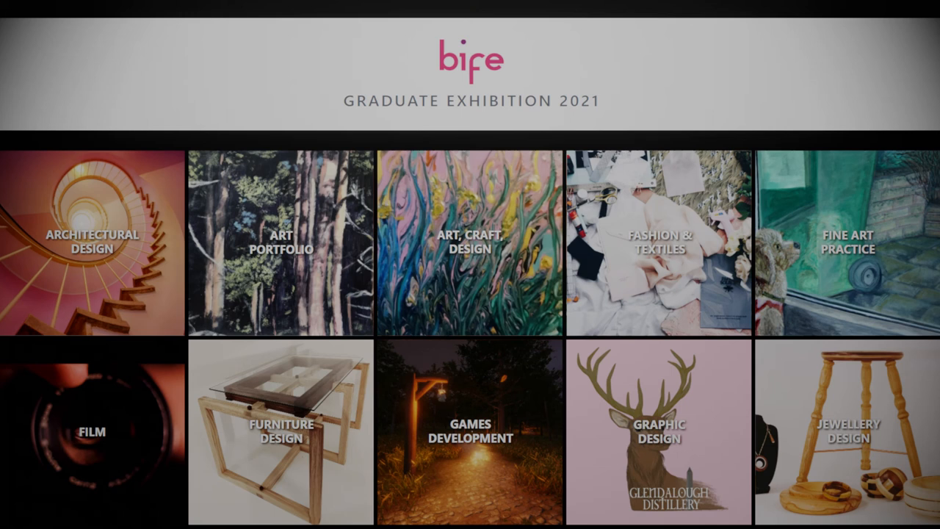
left_click(848, 433)
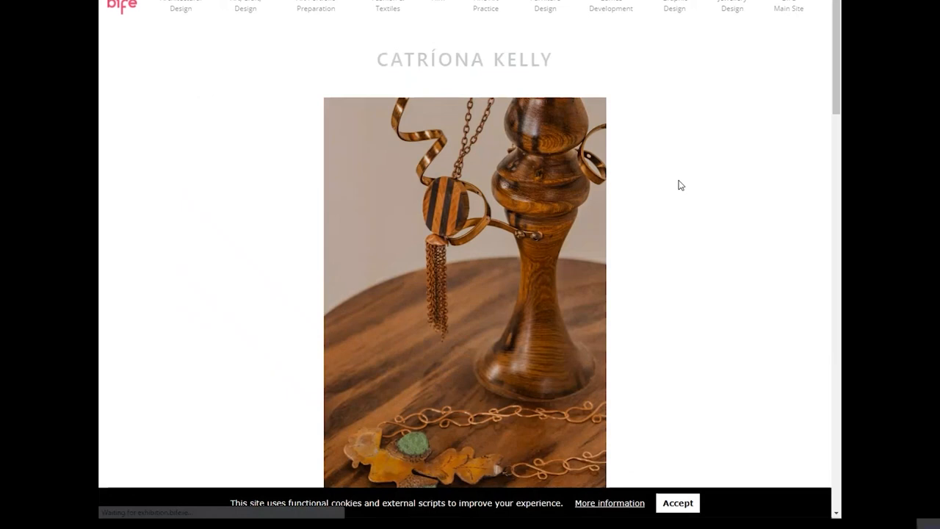
Scroll through the jewellery photos: stool display, rings with striped wooden bowls, head-shaped earring stand.
scroll("down", 3)
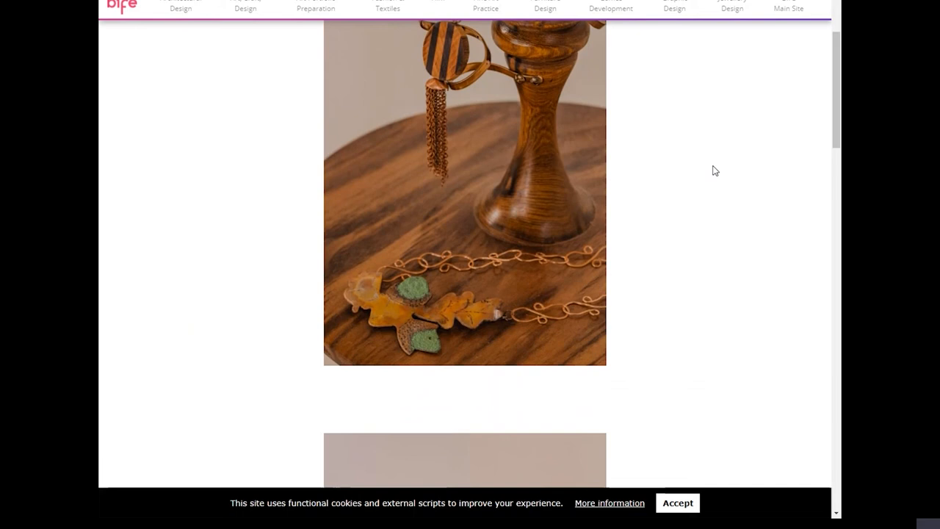
scroll("down", 3)
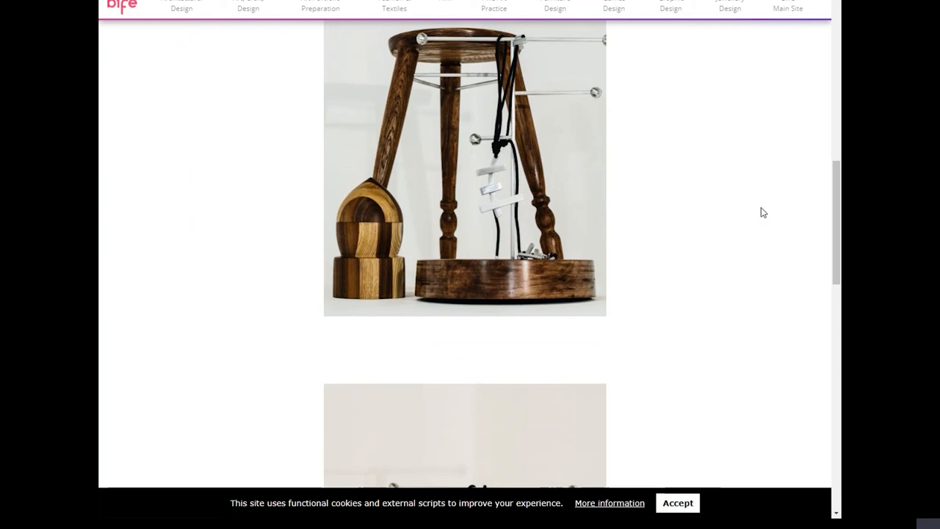
scroll("down", 3)
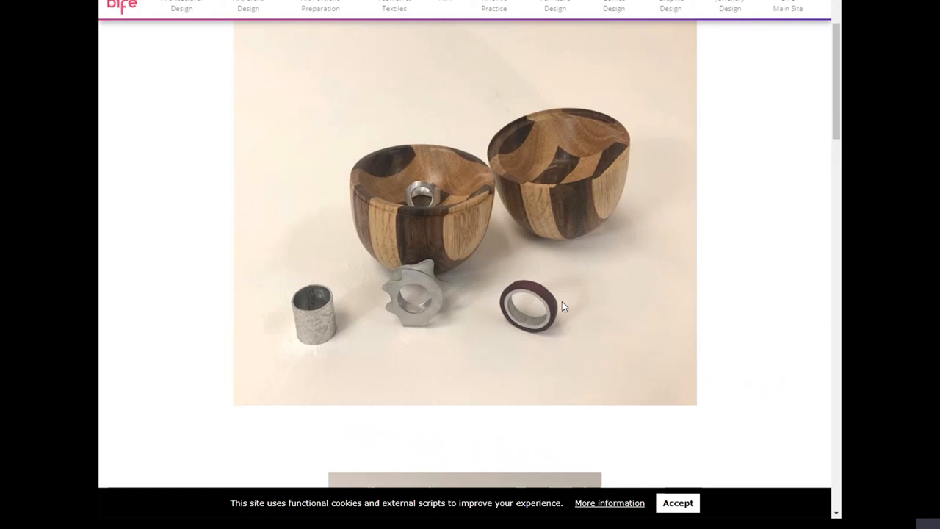
mouse_move(593, 185)
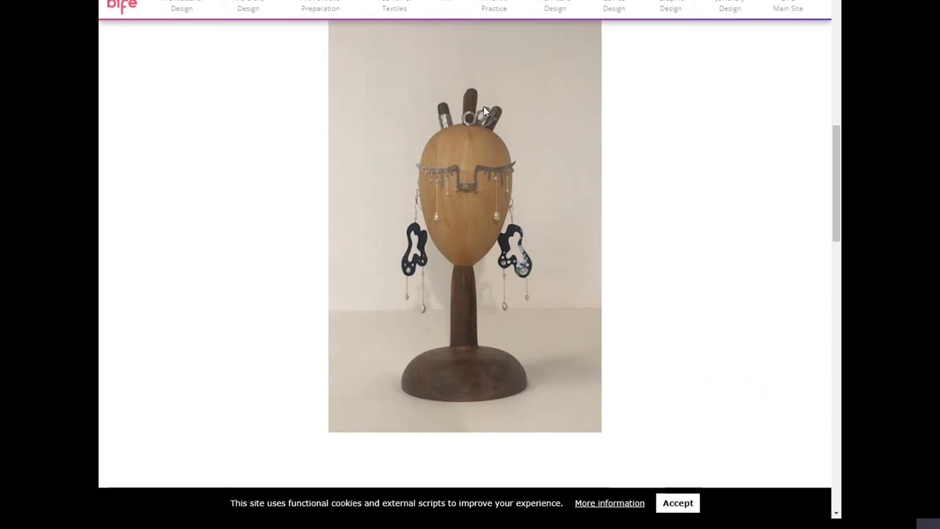
scroll("down", 3)
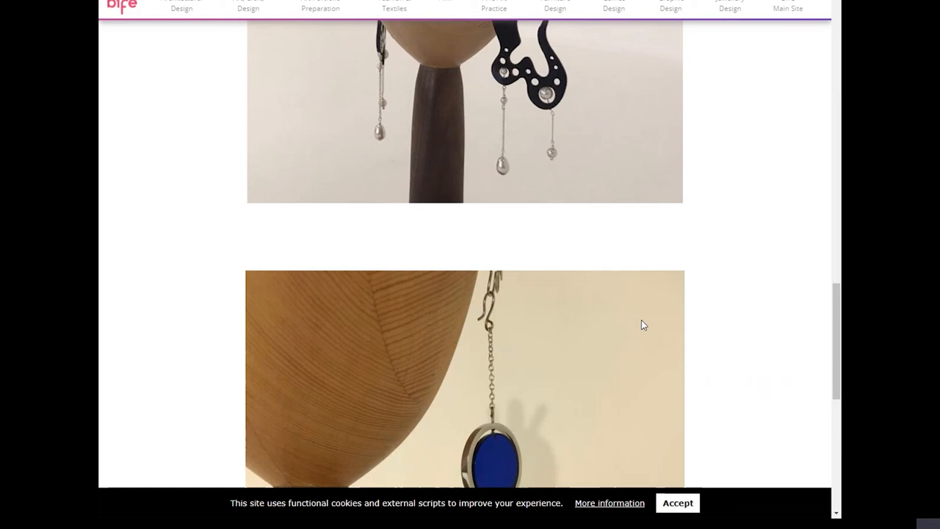
scroll("down", 3)
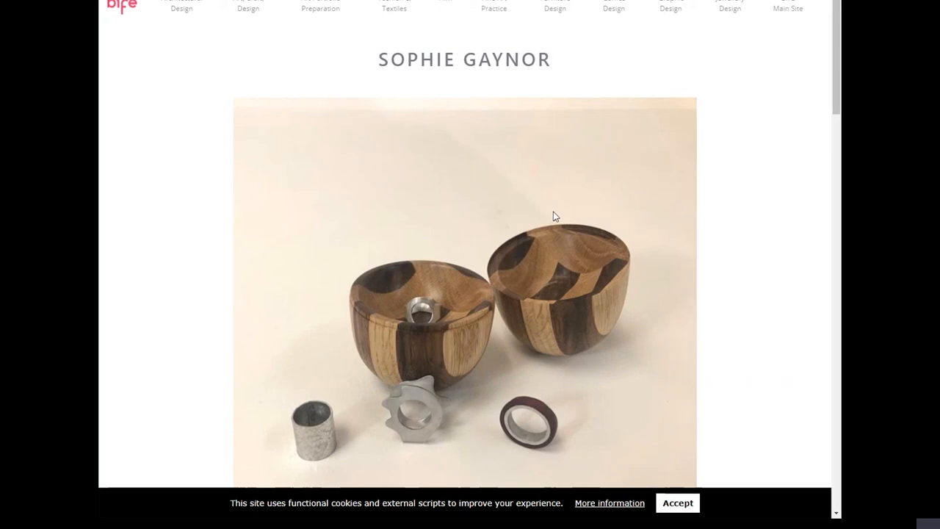
Scroll down the jewellery student's page past the rings with striped wooden bowls.
scroll("down", 3)
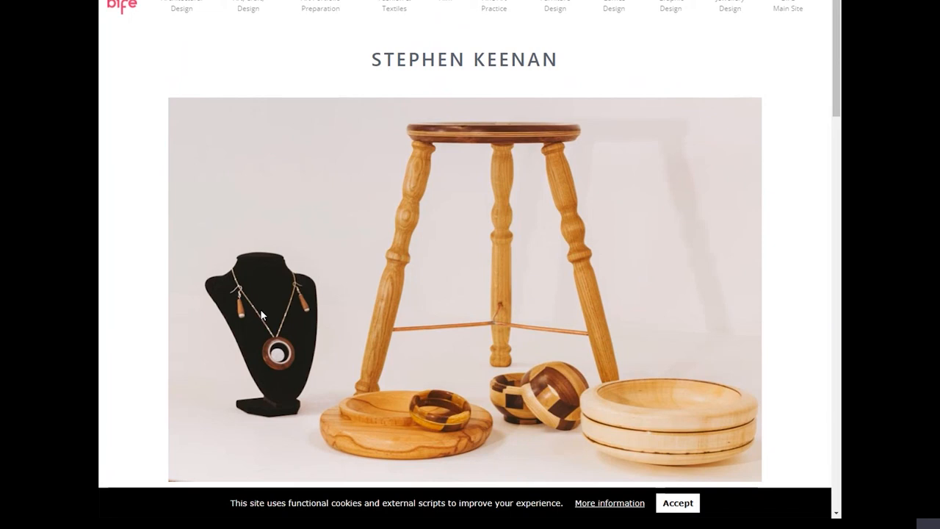
mouse_move(347, 417)
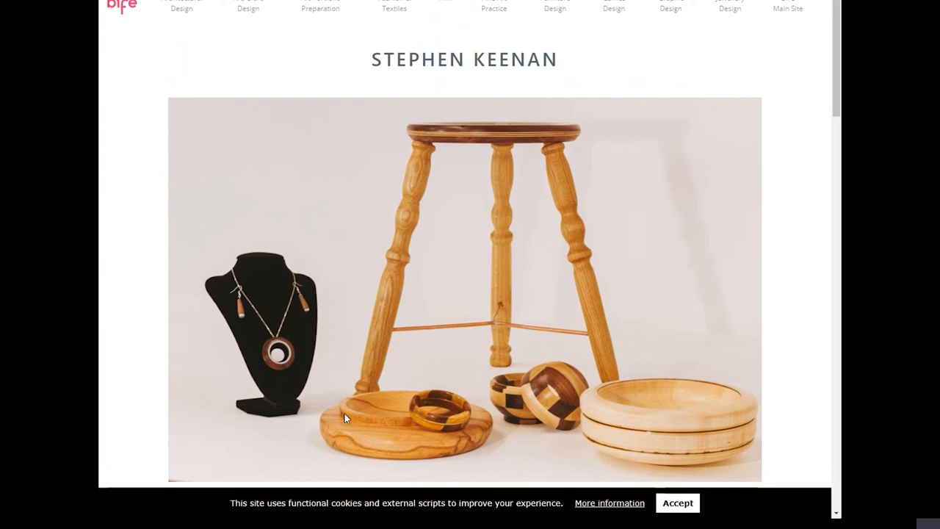
Scroll down Stephen Keenan's page from the turned stool to the pendant necklace on the bust.
scroll("down", 3)
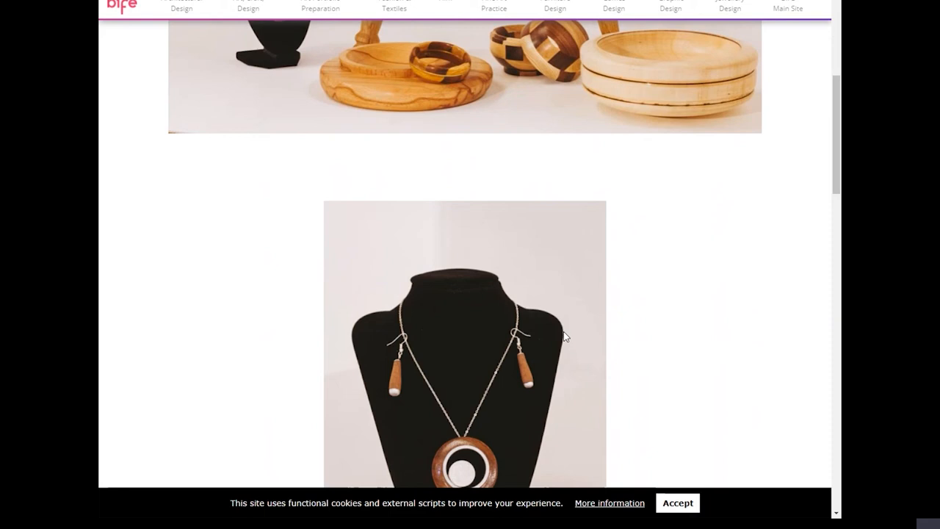
scroll("down", 3)
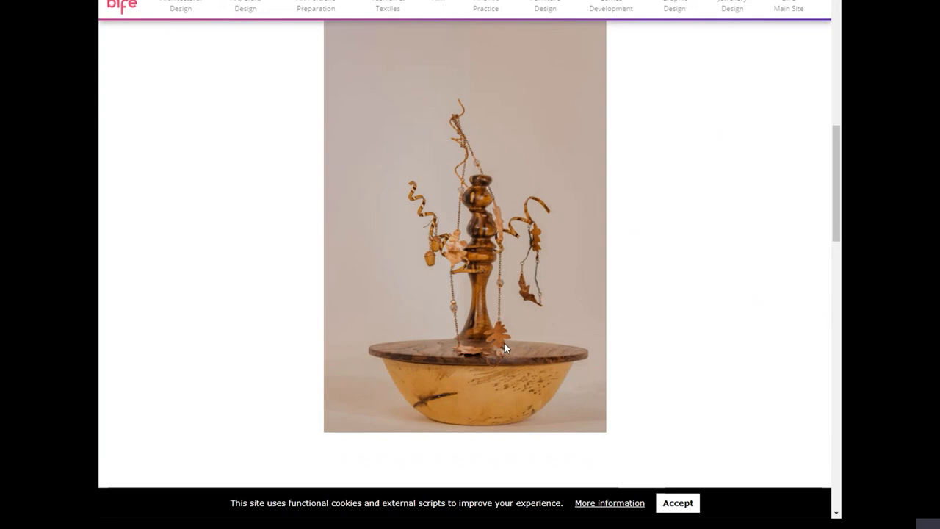
mouse_move(463, 353)
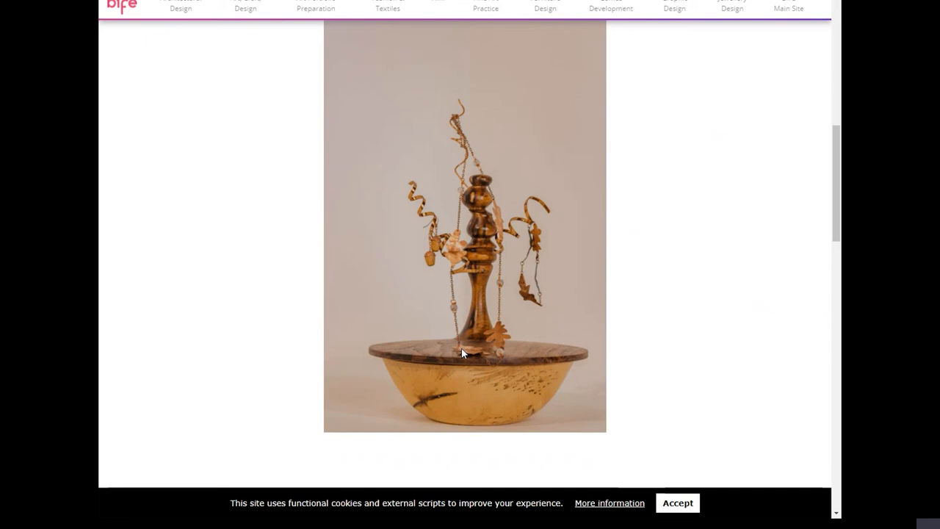
mouse_move(493, 344)
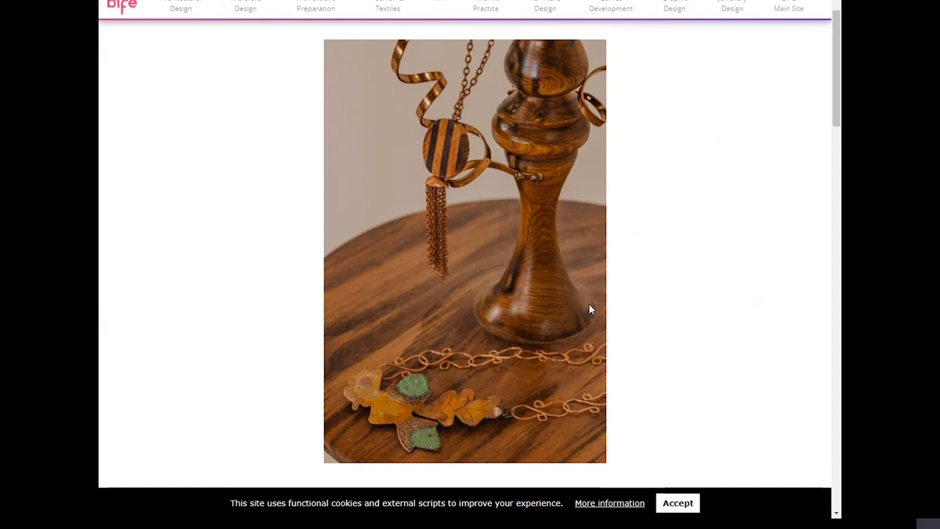
Scroll down to the copper jewellery stand and the two necklaces on black busts.
scroll("down", 3)
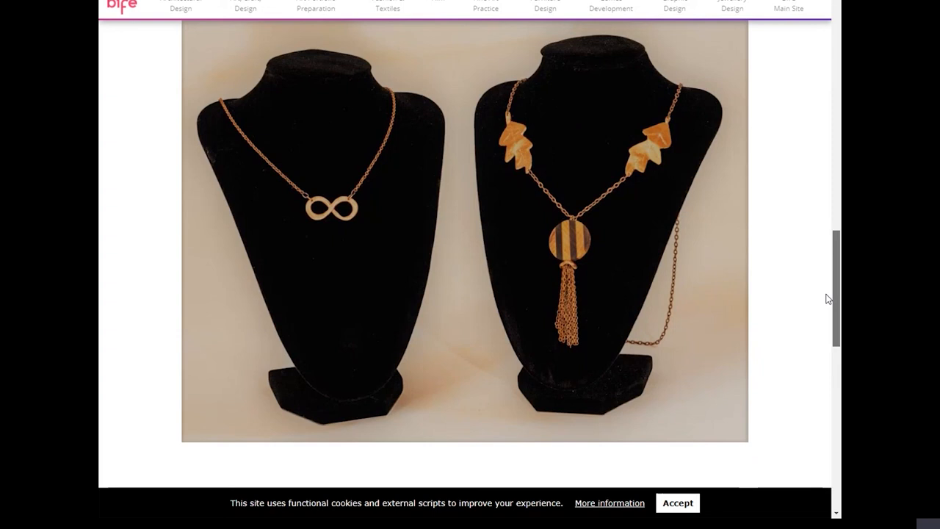